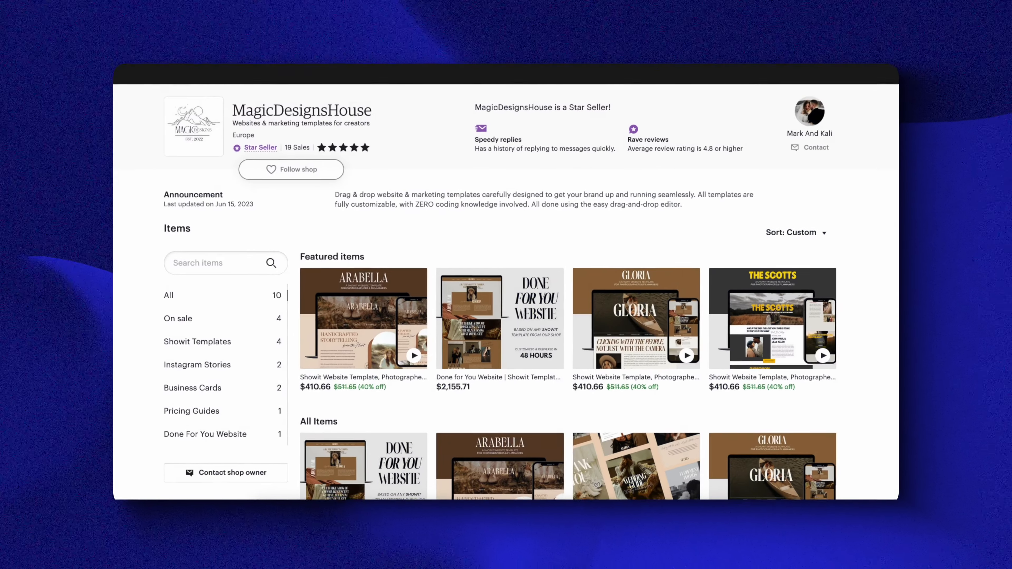
- Look further down the MagicDesignsHouse shop page before returning to the Etsy homepage
{"action": "scroll", "scroll_direction": "down", "scroll_amount": 3}
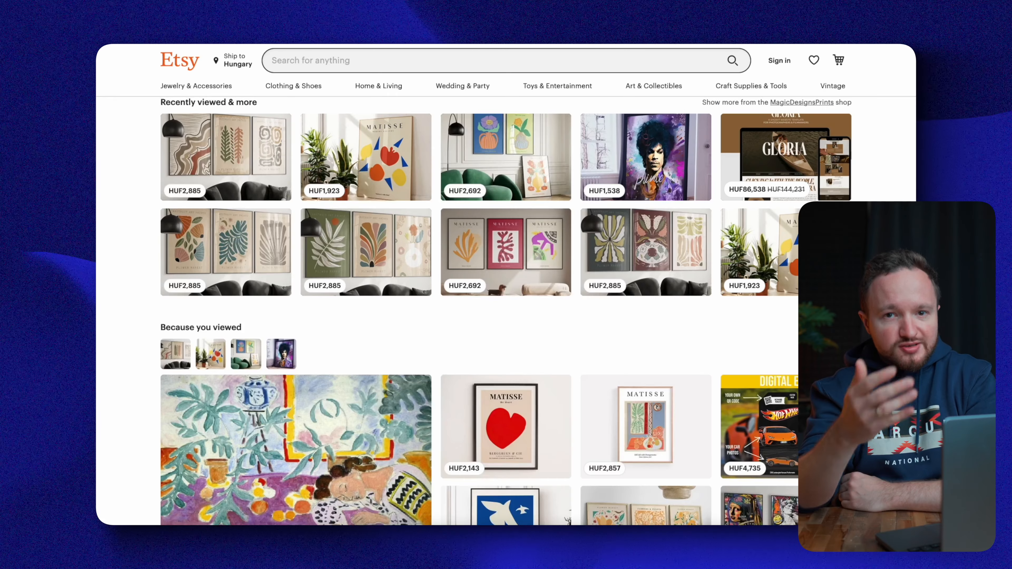
- Start Sell on Etsy from the footer, answer 'What brings you to Etsy', and begin the shop at Shop preferences
{"action": "scroll", "scroll_direction": "down", "scroll_amount": 3}
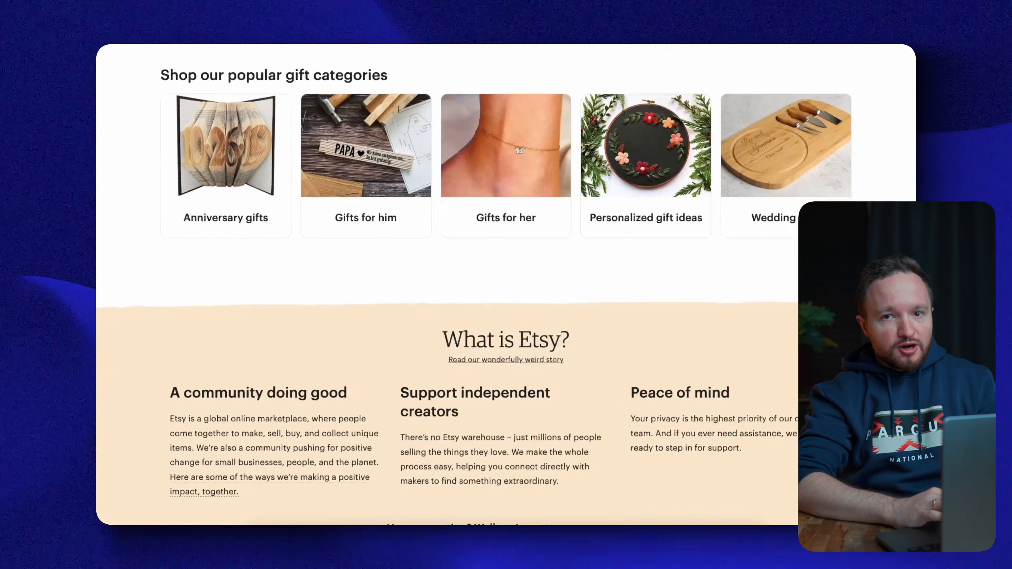
{"action": "scroll", "scroll_direction": "down", "scroll_amount": 3}
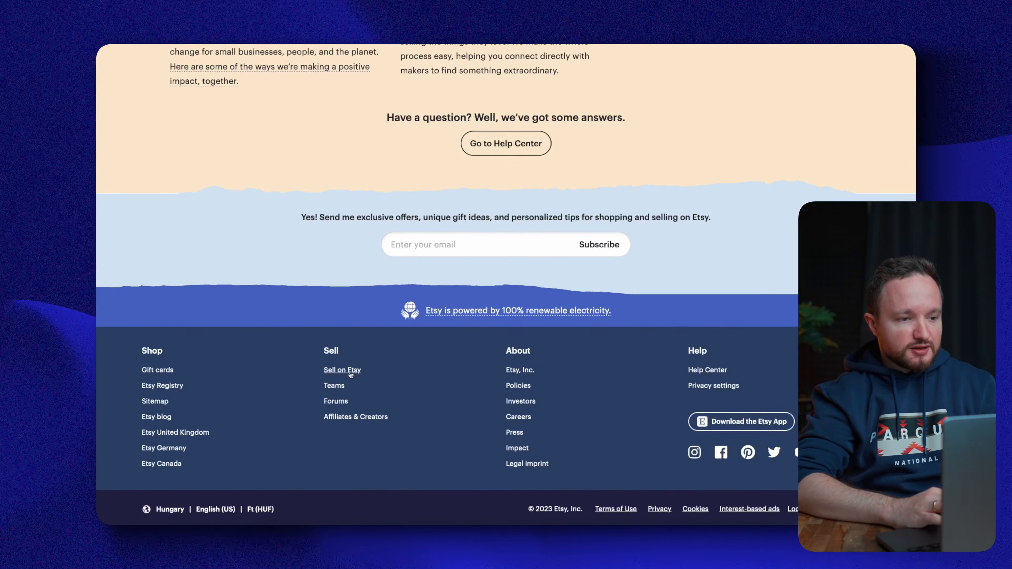
{"action": "left_click", "coordinate": [342, 370]}
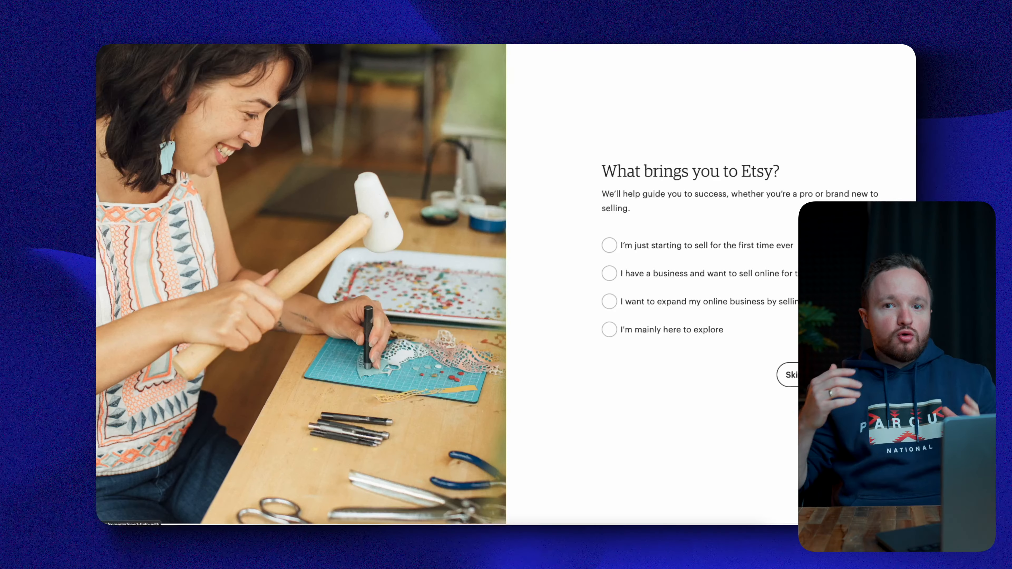
{"action": "left_click", "coordinate": [608, 328]}
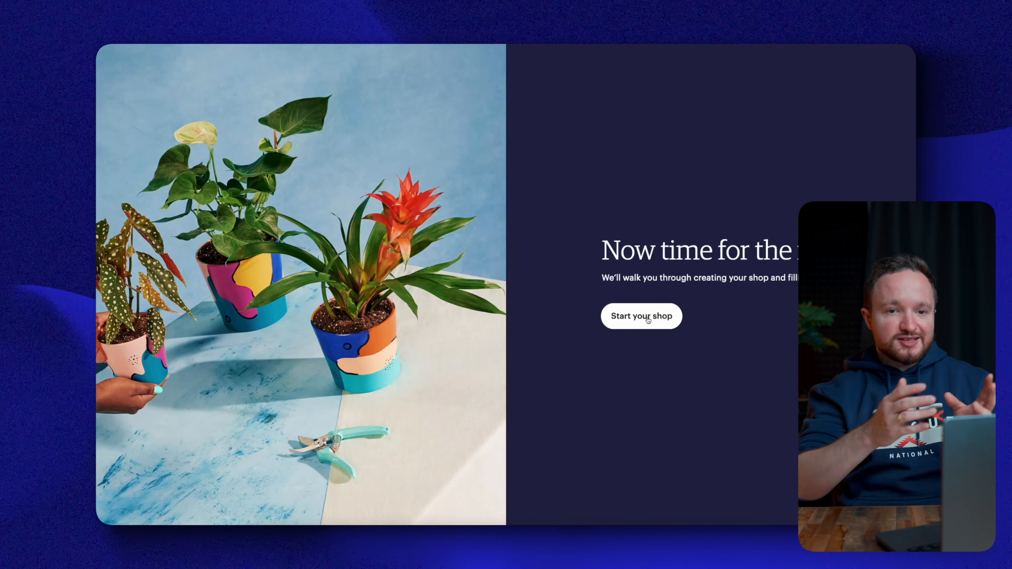
{"action": "left_click", "coordinate": [640, 316]}
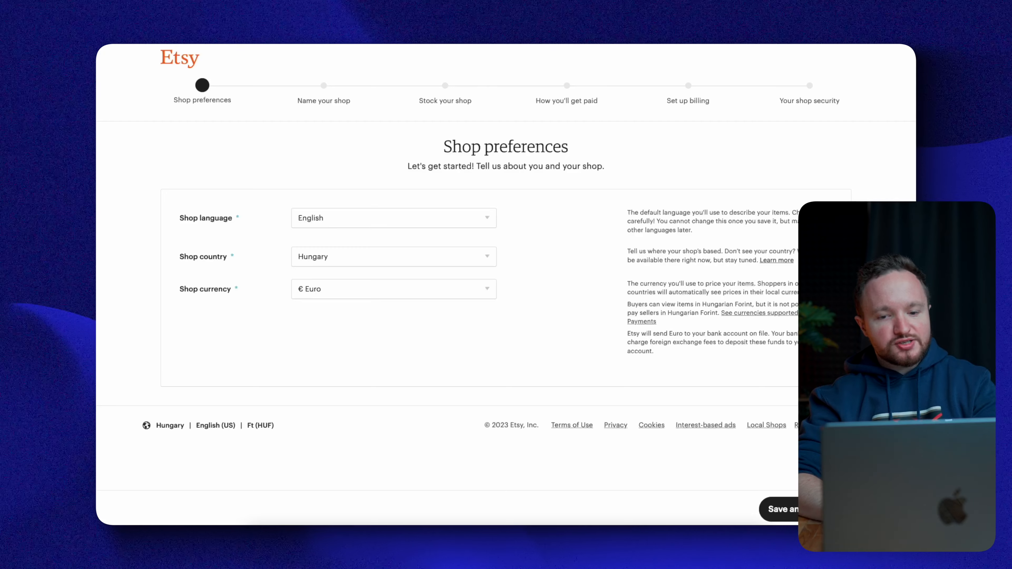
- Save the Shop preferences and continue to the How you'll get paid form, reviewing its lower sections
{"action": "left_click", "coordinate": [781, 509]}
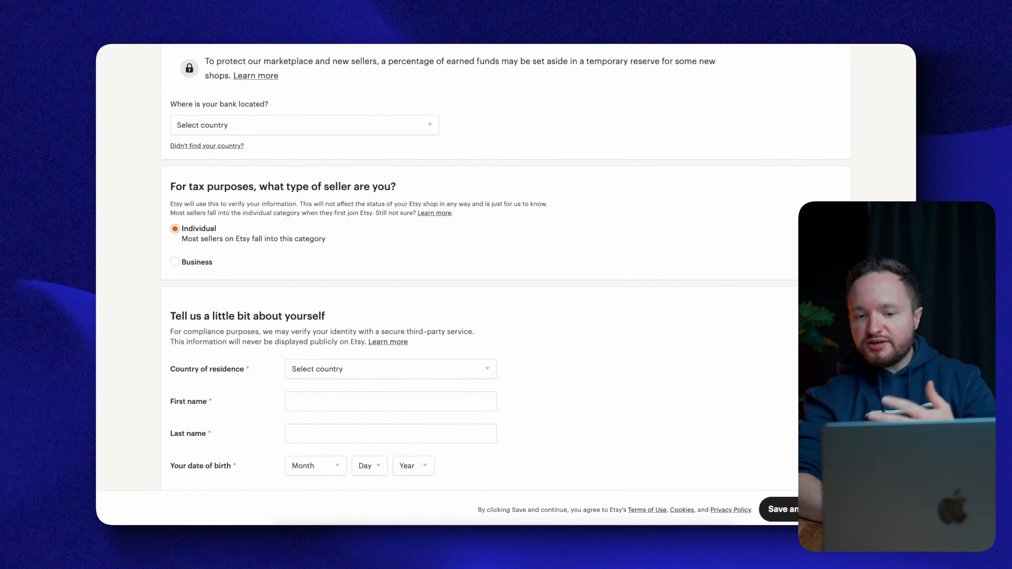
{"action": "scroll", "scroll_direction": "down", "scroll_amount": 3}
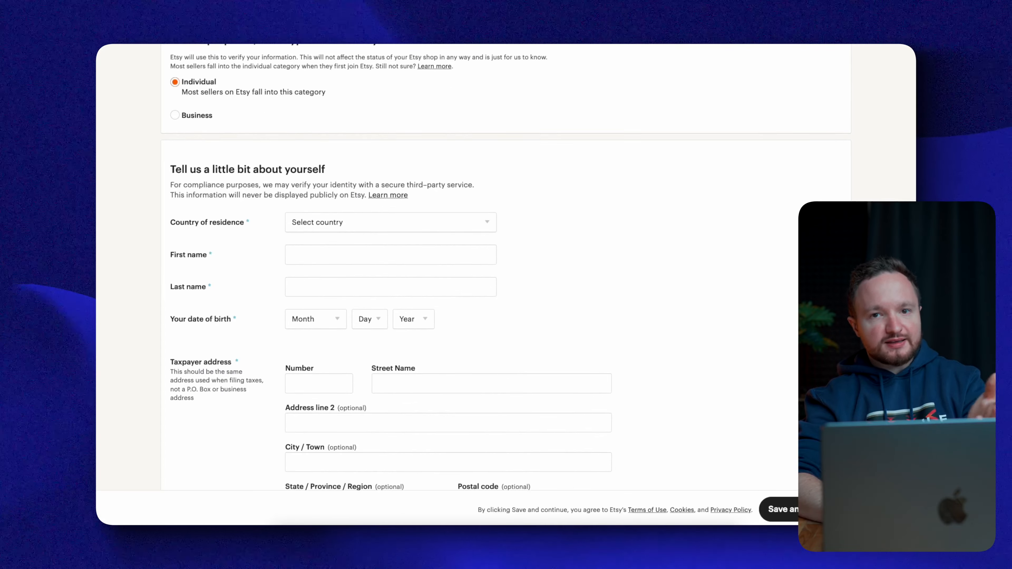
{"action": "scroll", "scroll_direction": "down", "scroll_amount": 3}
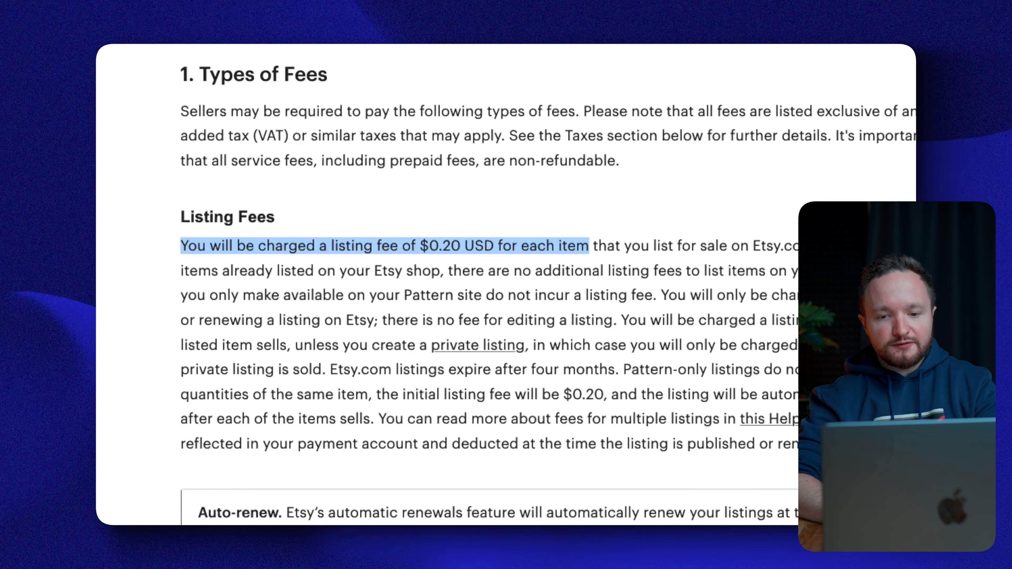
- Review the 6.5% transaction fee in the policy, then return to the shop payment setup at Verify your ID
{"action": "scroll", "scroll_direction": "down", "scroll_amount": 3}
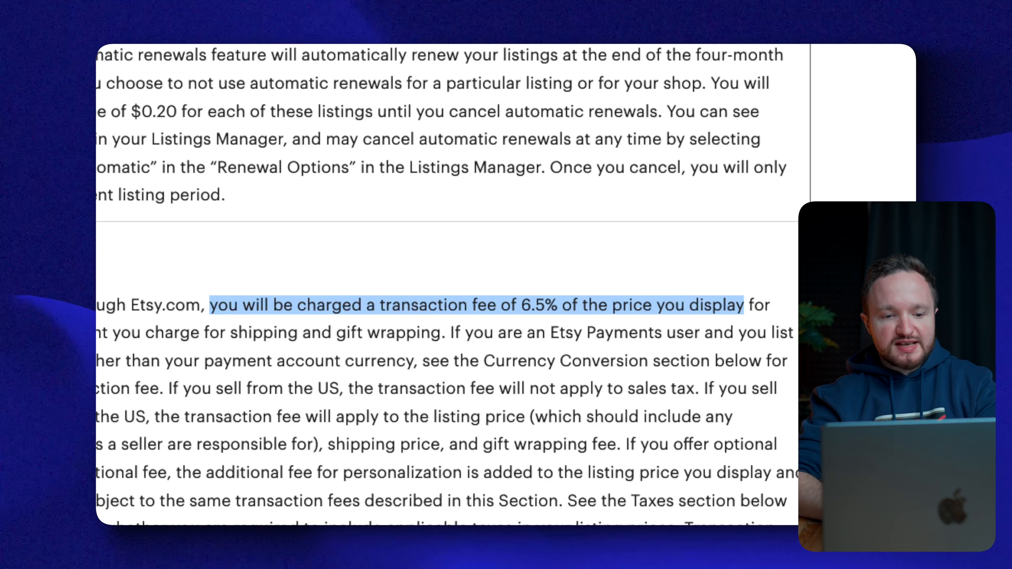
{"action": "scroll", "scroll_direction": "down", "scroll_amount": 3}
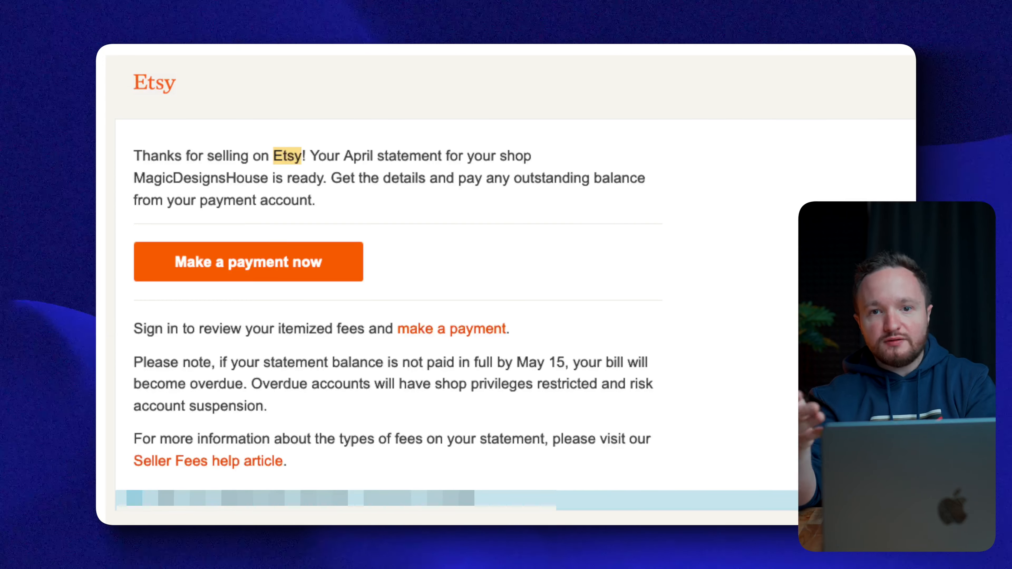
{"action": "left_click", "coordinate": [247, 262]}
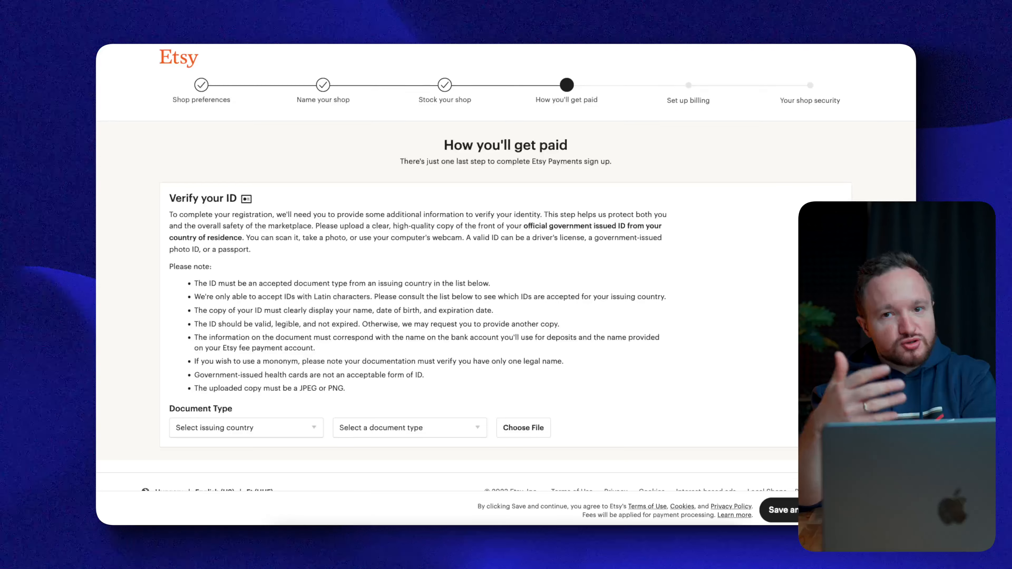
- Save the payment details and advance to the Your shop security step with 2FA options
{"action": "left_click", "coordinate": [781, 510]}
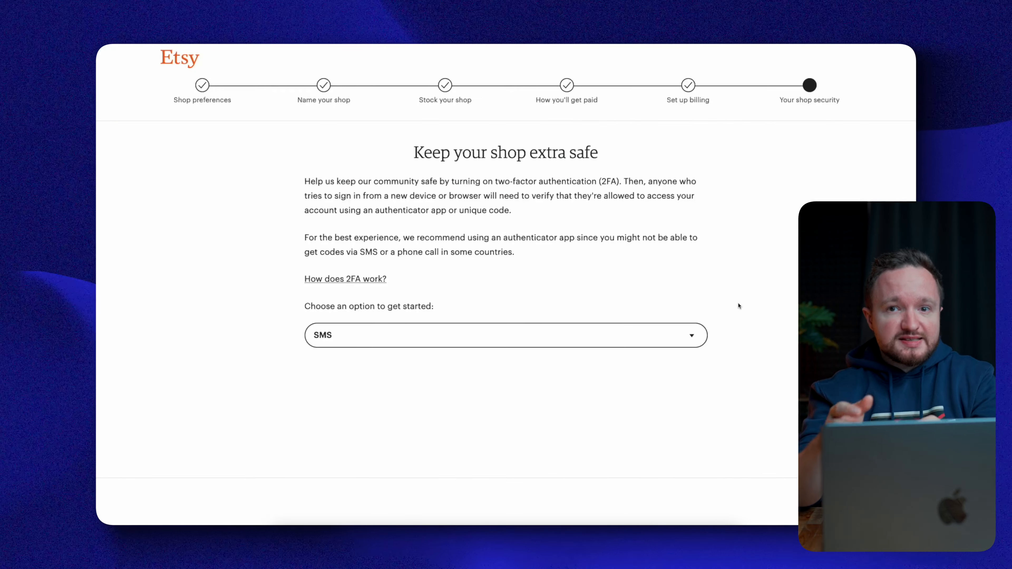
{"action": "mouse_move", "coordinate": [692, 337]}
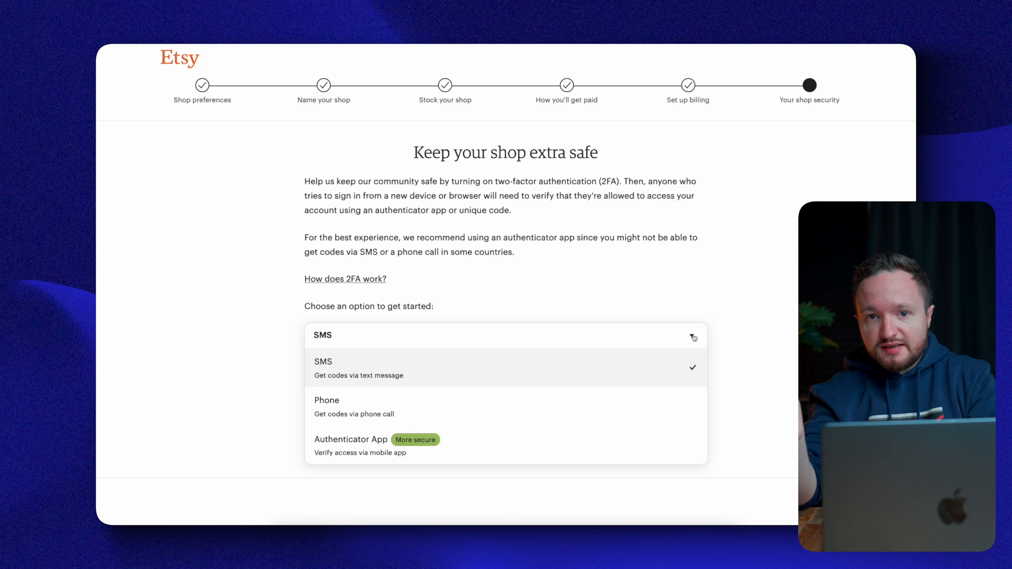
{"action": "mouse_move", "coordinate": [634, 339]}
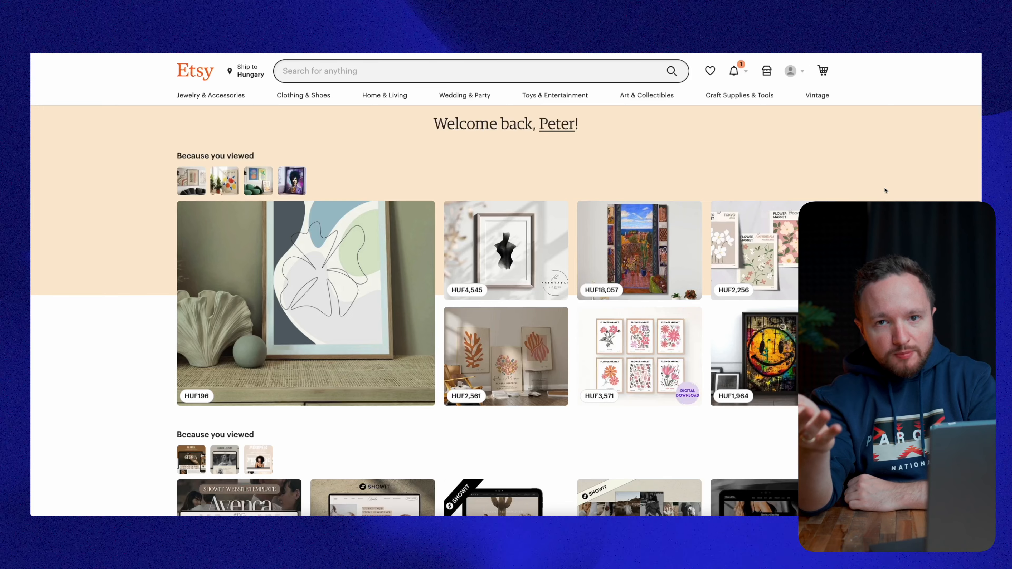
{"action": "mouse_move", "coordinate": [765, 71]}
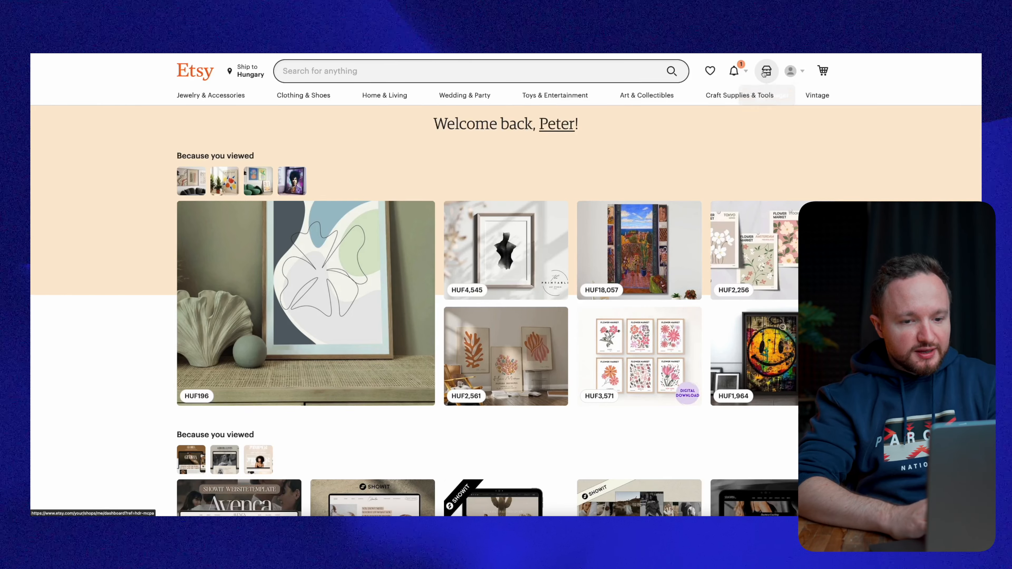
- Enter the new shop's Shop Manager dashboard and view its Listings section
{"action": "left_click", "coordinate": [766, 71]}
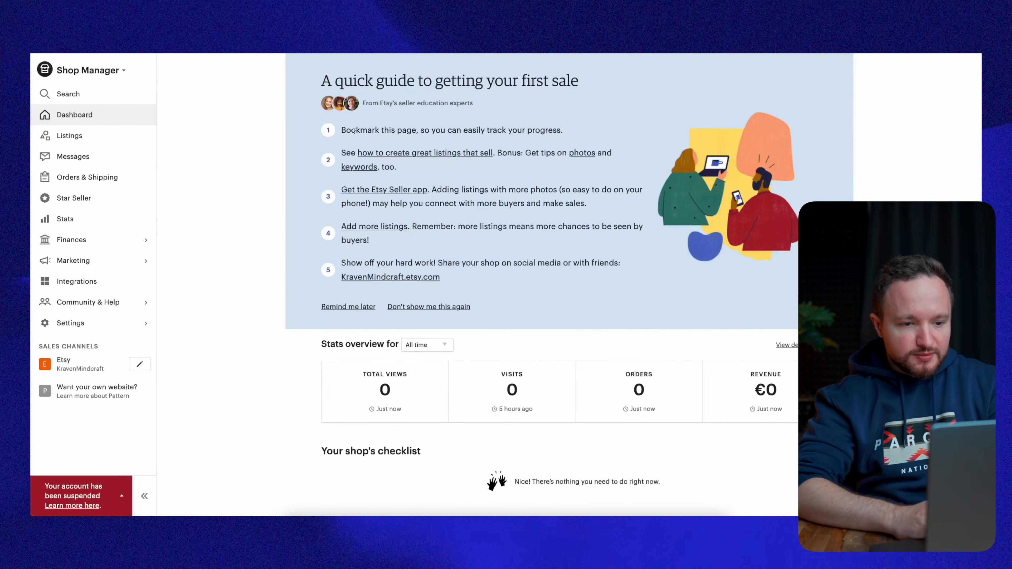
{"action": "mouse_move", "coordinate": [69, 135]}
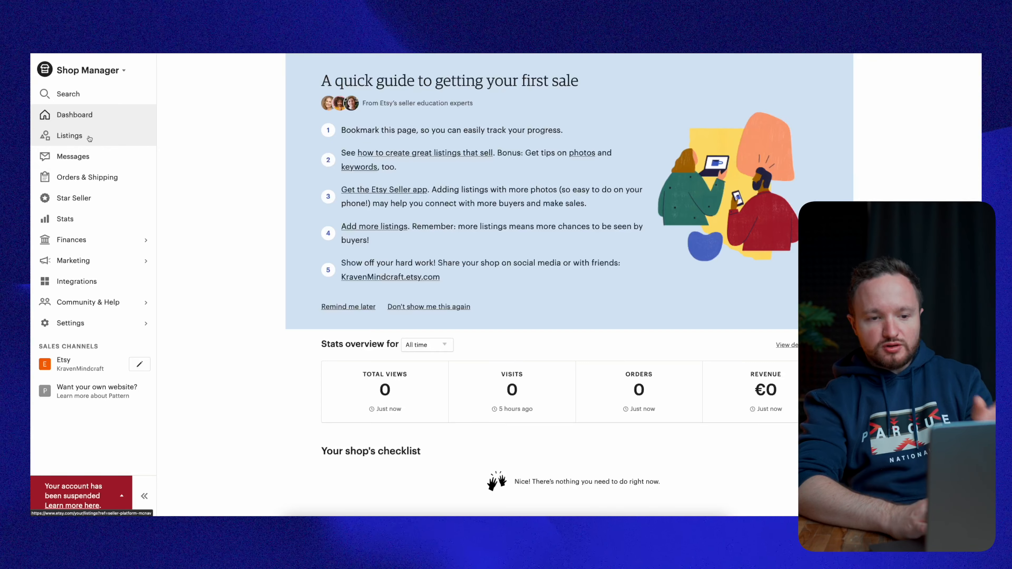
{"action": "left_click", "coordinate": [68, 136]}
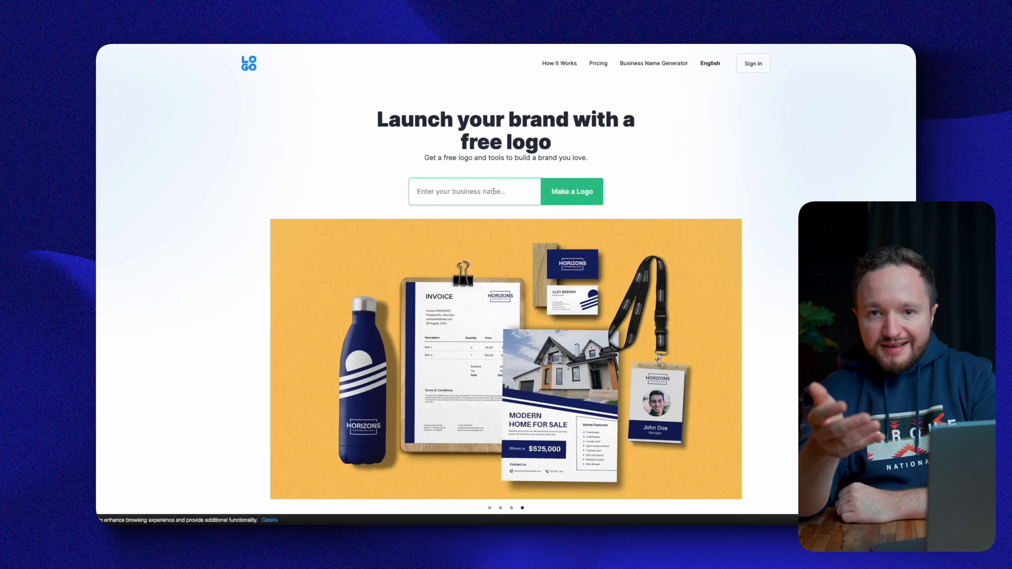
- Enter business name SuperheroDesign, generate a logo and skip the optional slogan
{"action": "type", "text": "SuperheroDe"}
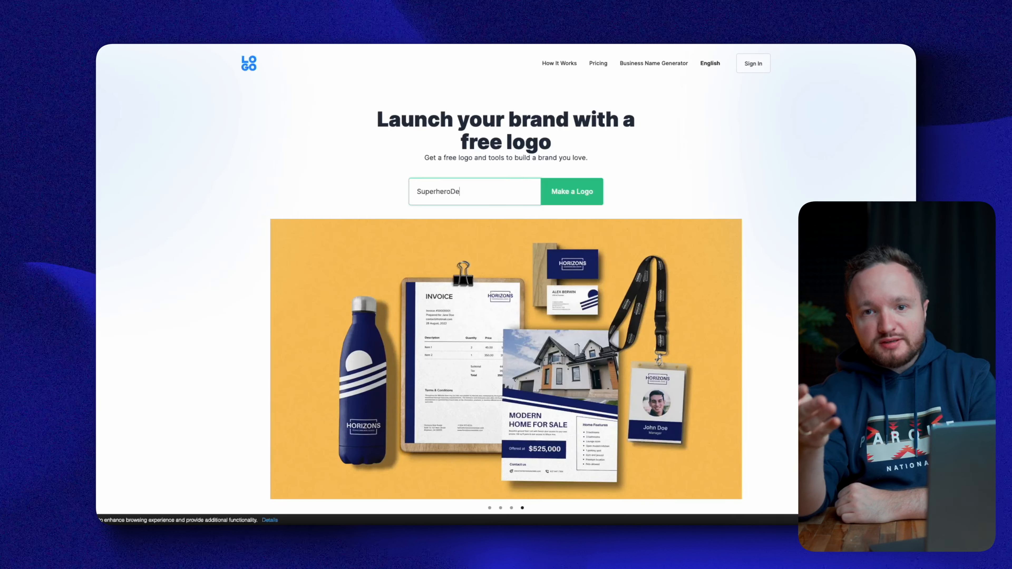
{"action": "left_click", "coordinate": [572, 190]}
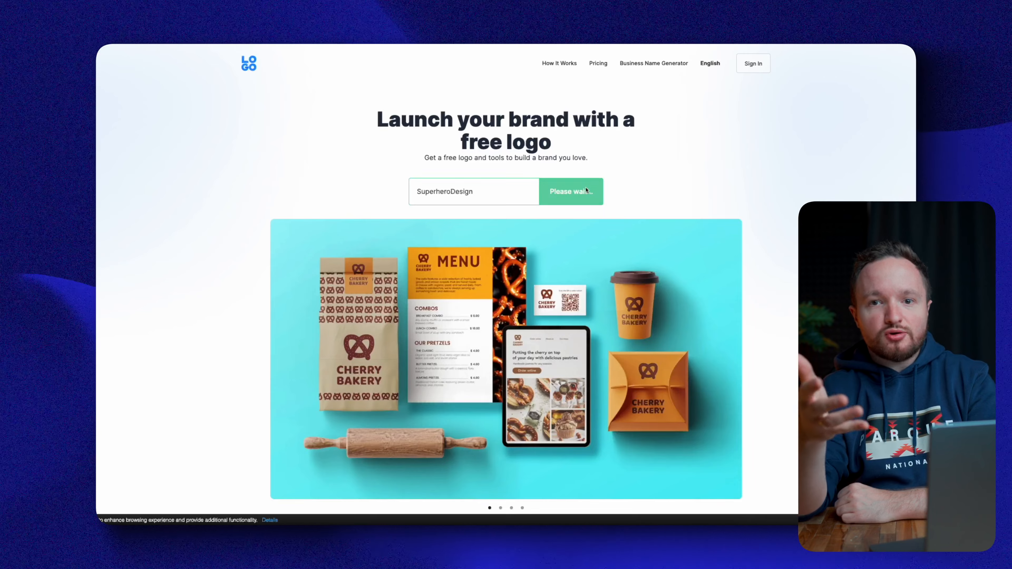
{"action": "left_click", "coordinate": [570, 191]}
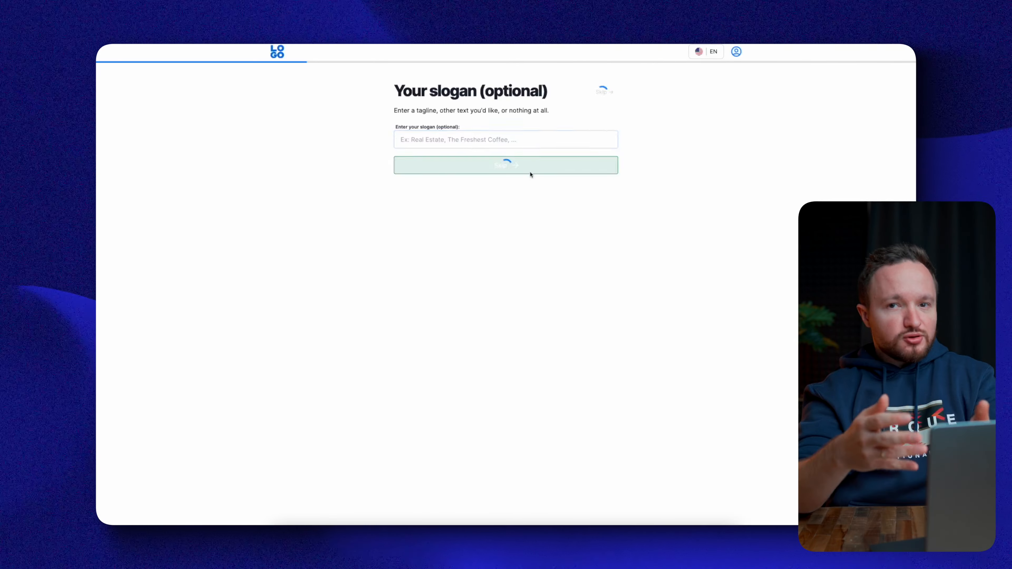
{"action": "left_click", "coordinate": [506, 165]}
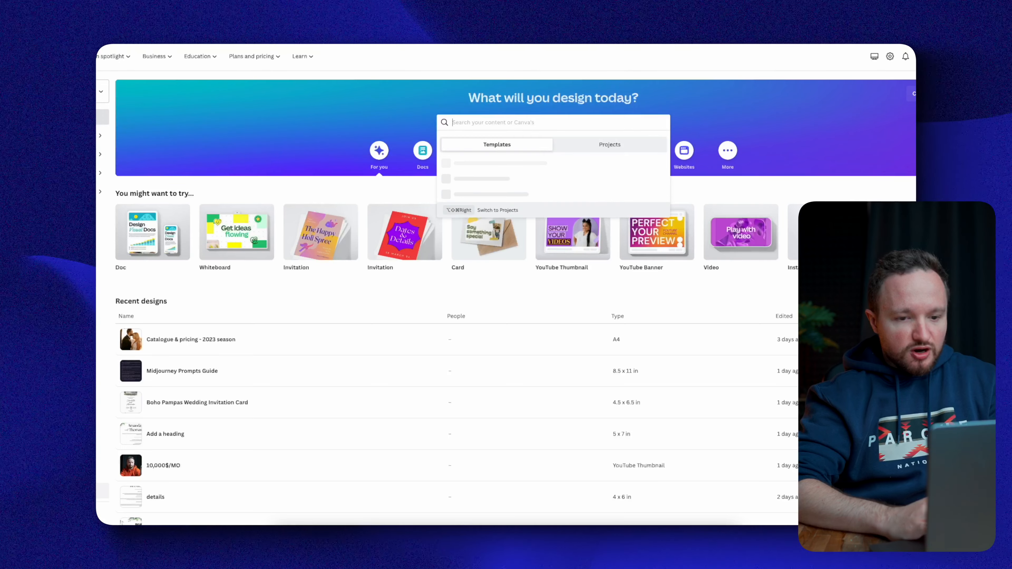
- Search Canva templates for 'etsy banner'
{"action": "type", "text": "etsy banner"}
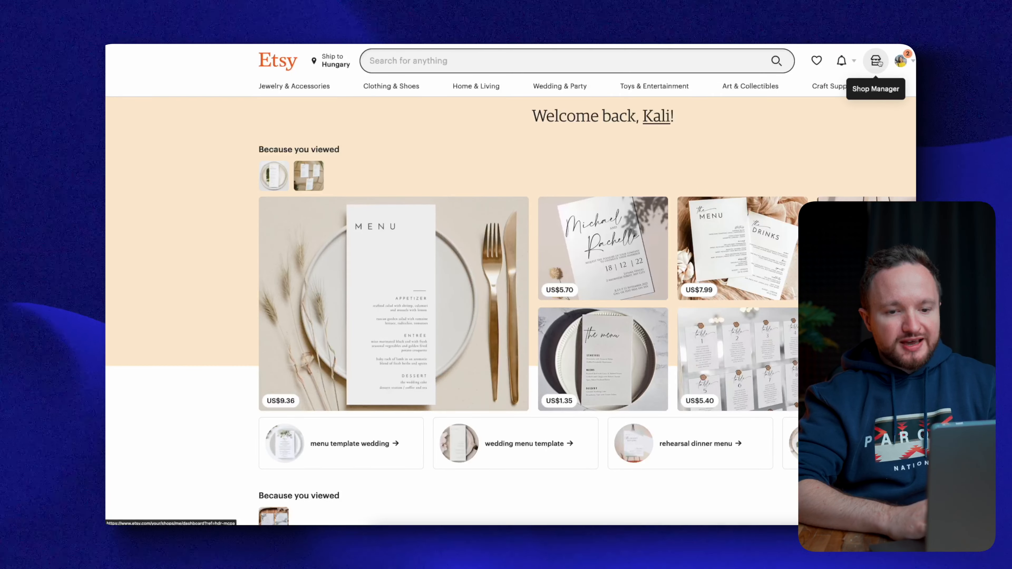
- From Shop Manager, edit the Etsy sales channel shop page and look over its banner and About section
{"action": "left_click", "coordinate": [876, 61]}
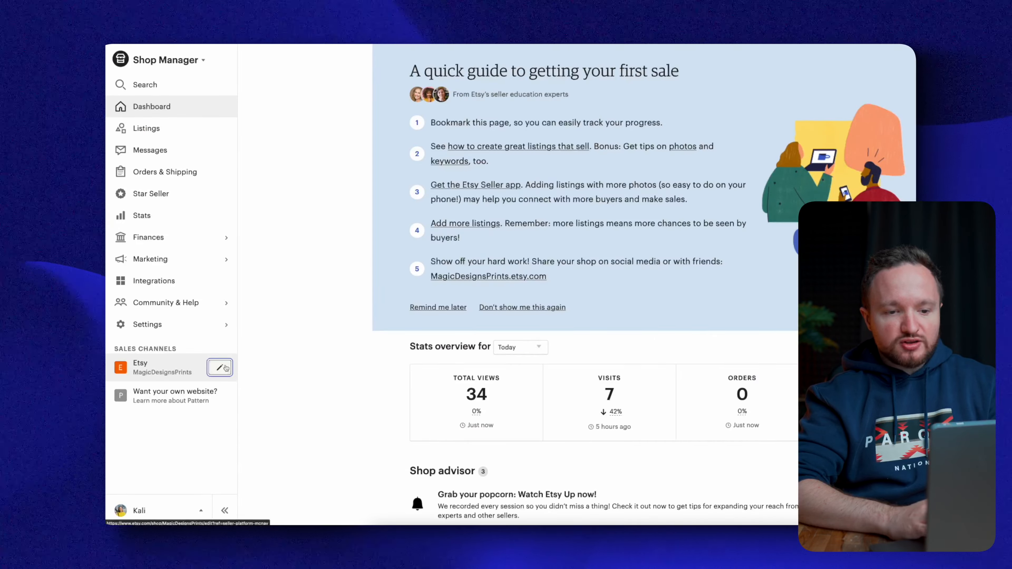
{"action": "left_click", "coordinate": [219, 367]}
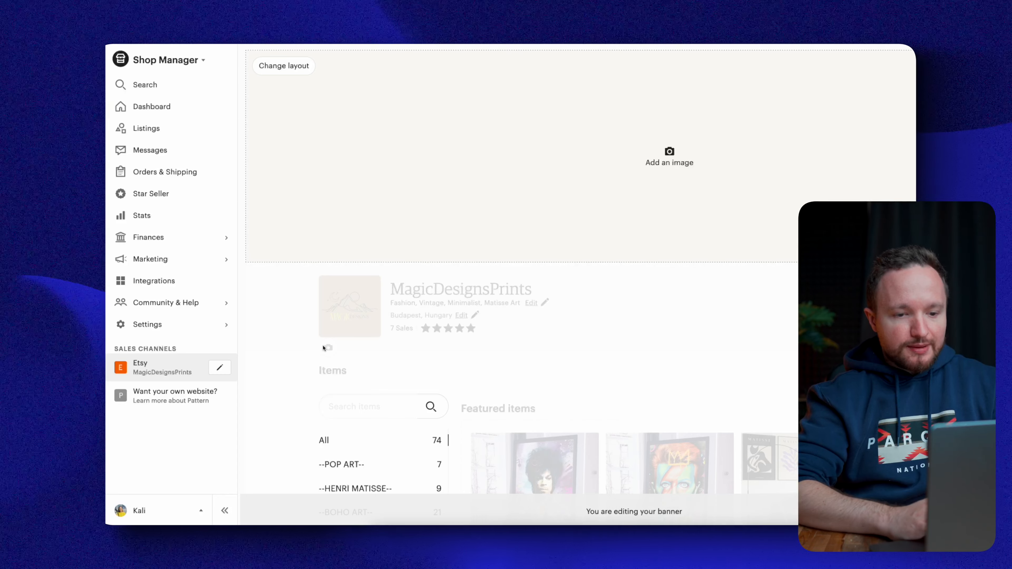
{"action": "scroll", "scroll_direction": "down", "scroll_amount": 3}
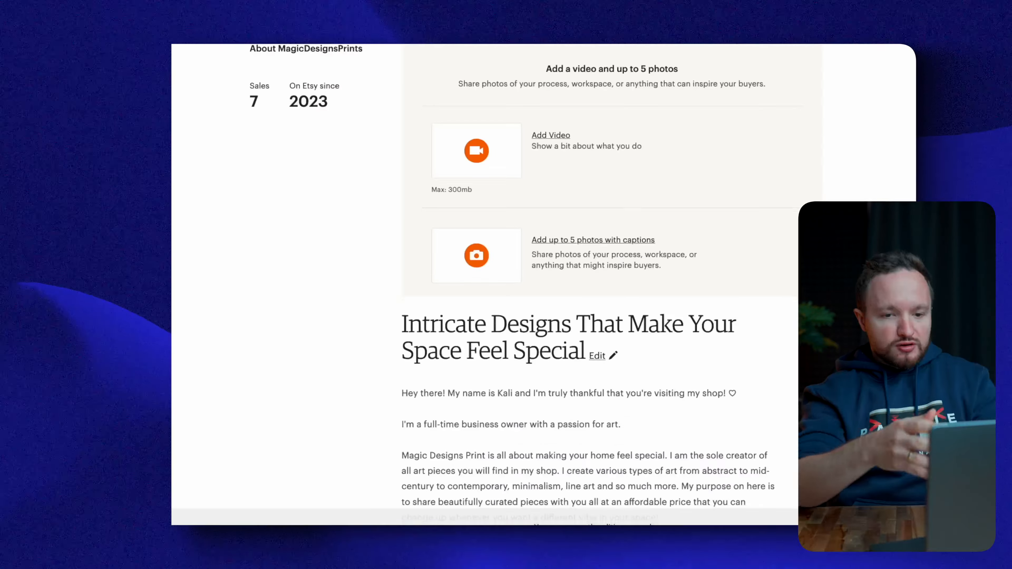
{"action": "scroll", "scroll_direction": "down", "scroll_amount": 3}
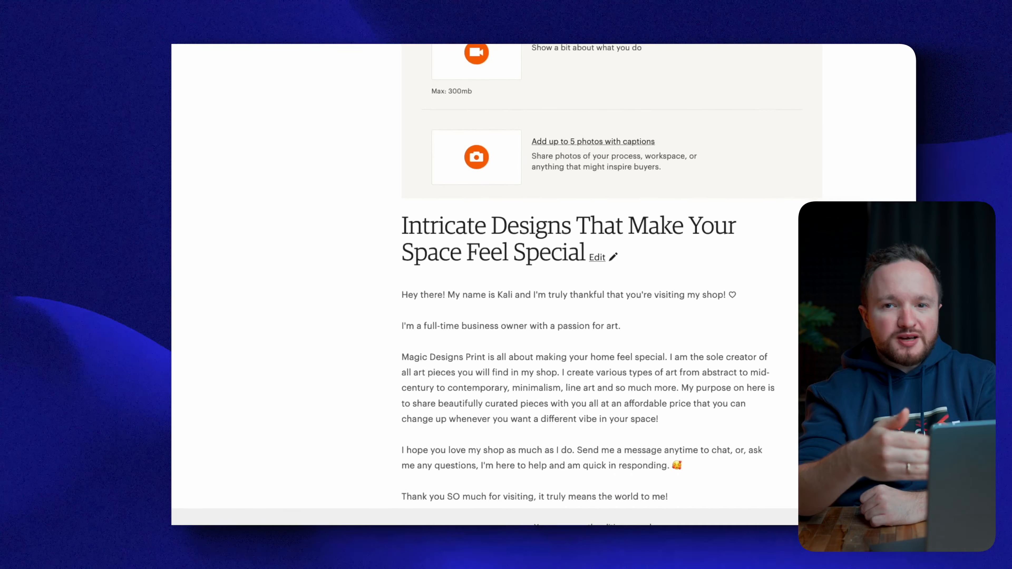
{"action": "scroll", "scroll_direction": "up", "scroll_amount": 3}
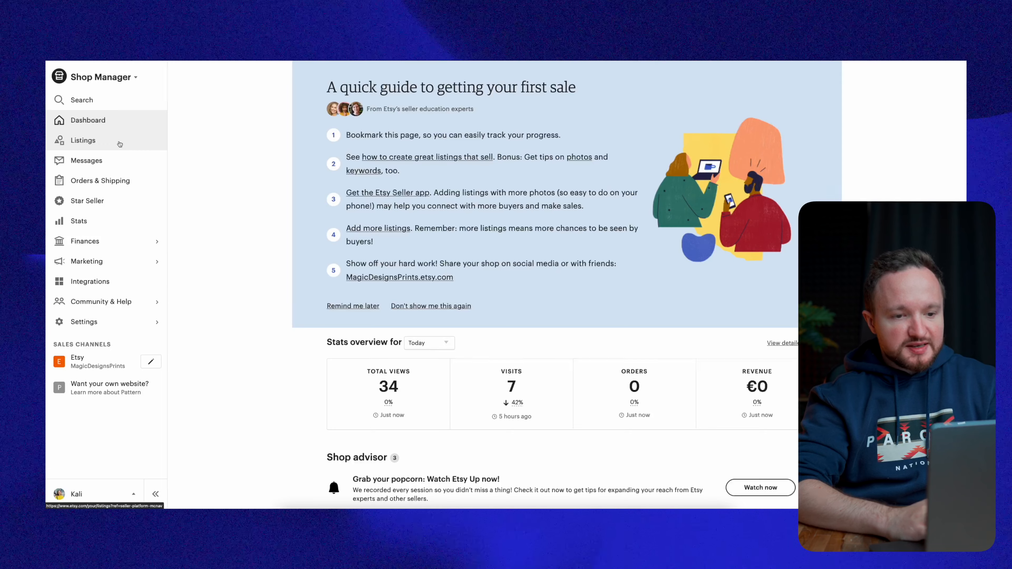
- Add a new blank listing from the shop's Listings, then search the marketplace for 'animal stickers'
{"action": "left_click", "coordinate": [84, 140]}
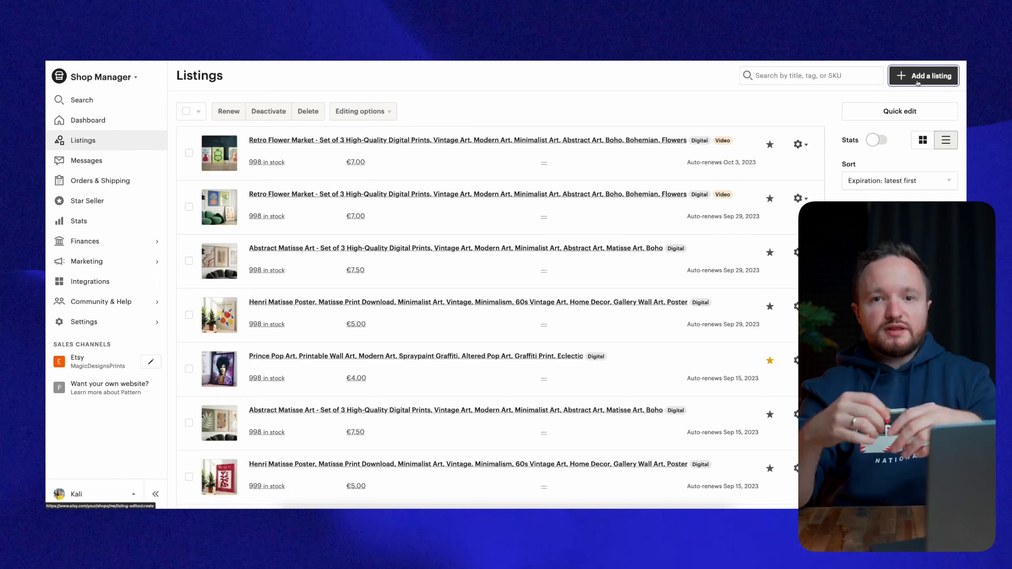
{"action": "left_click", "coordinate": [923, 76]}
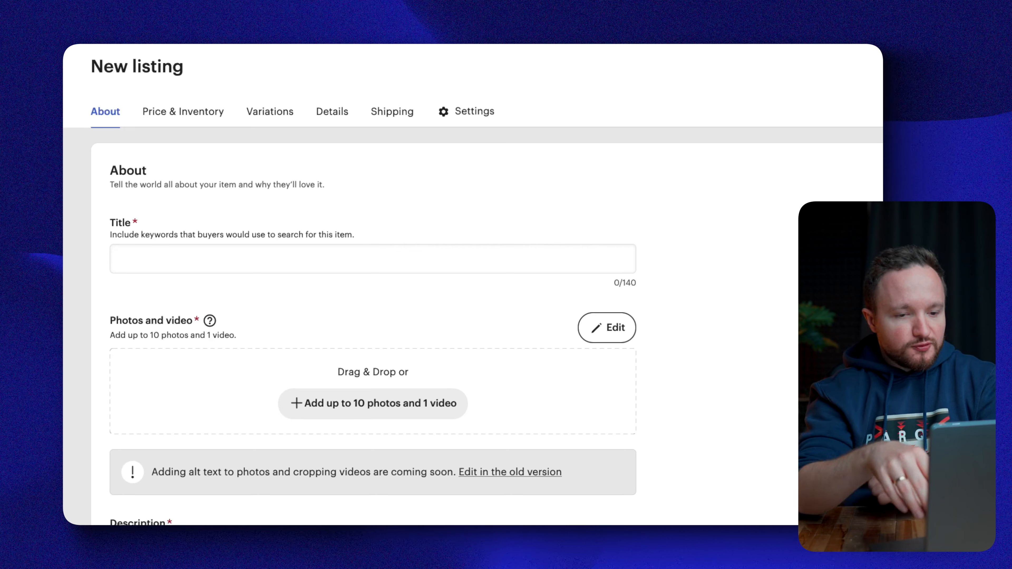
{"action": "left_click", "coordinate": [373, 258]}
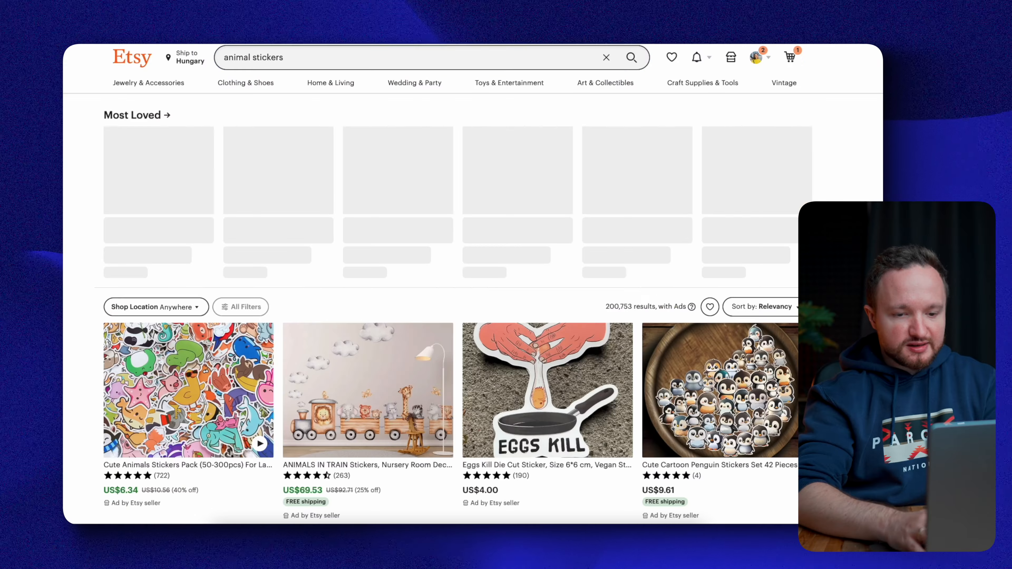
- Browse down the animal sticker search results and open the pastel animal sticker pack listing
{"action": "scroll", "scroll_direction": "down", "scroll_amount": 3}
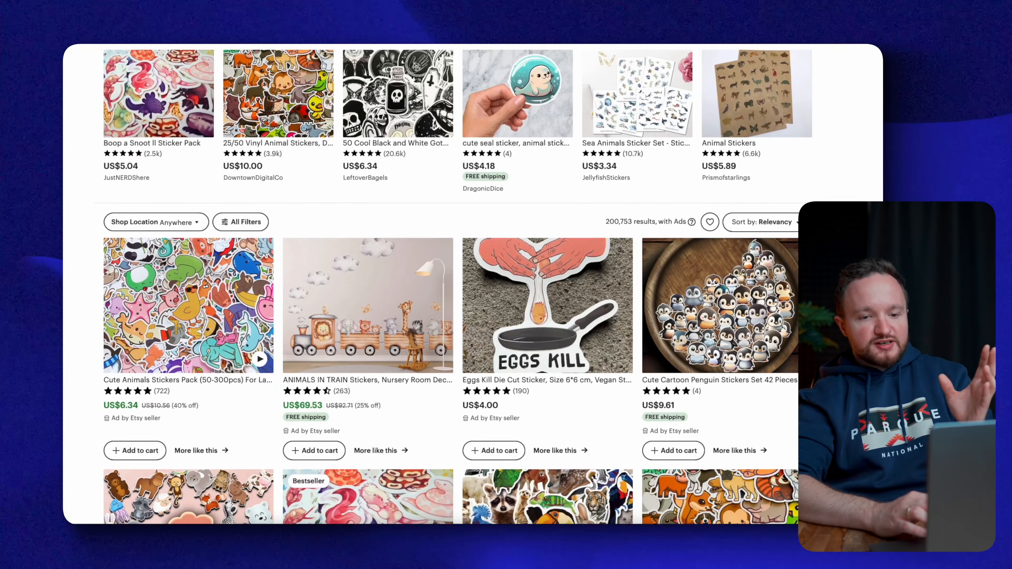
{"action": "scroll", "scroll_direction": "down", "scroll_amount": 3}
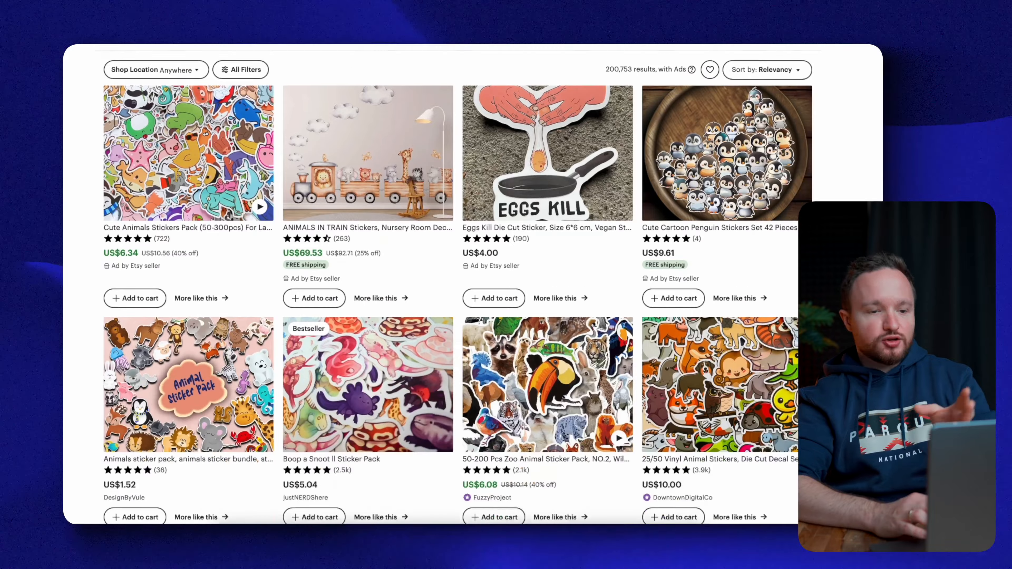
{"action": "scroll", "scroll_direction": "down", "scroll_amount": 3}
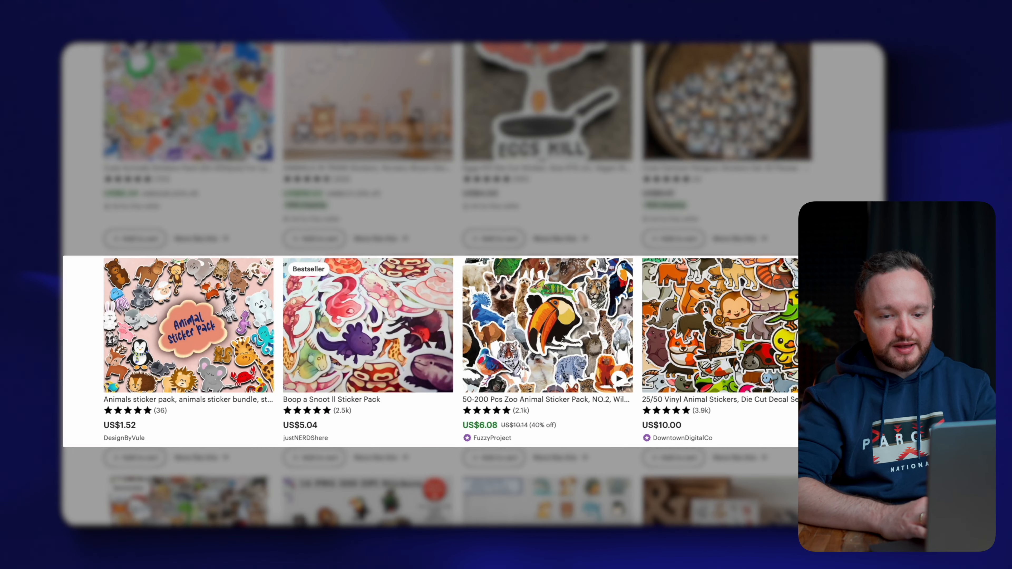
{"action": "left_click", "coordinate": [187, 324]}
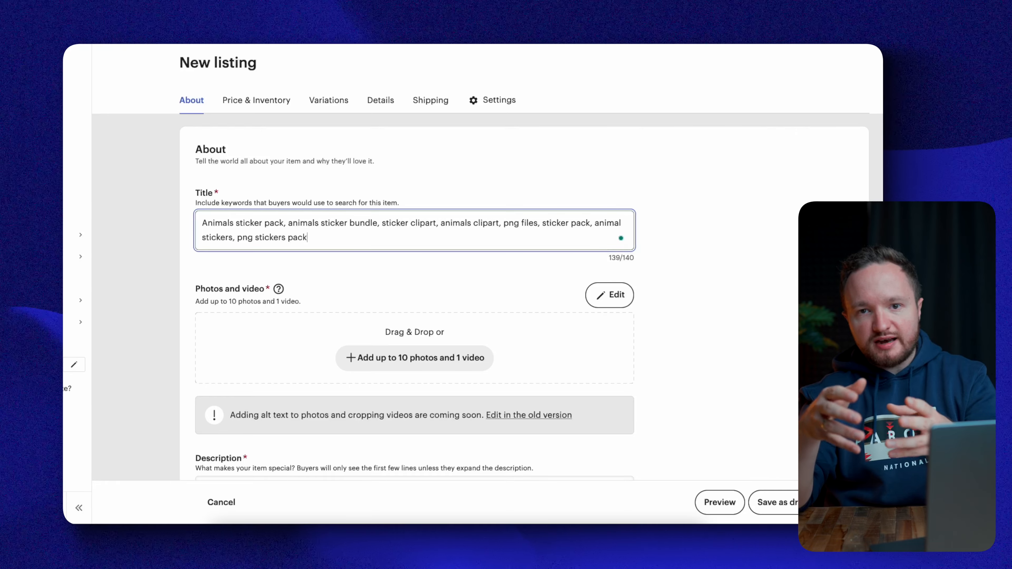
- Move down the new listing's About section toward the Title field for the animals sticker pack title
{"action": "scroll", "scroll_direction": "down", "scroll_amount": 3}
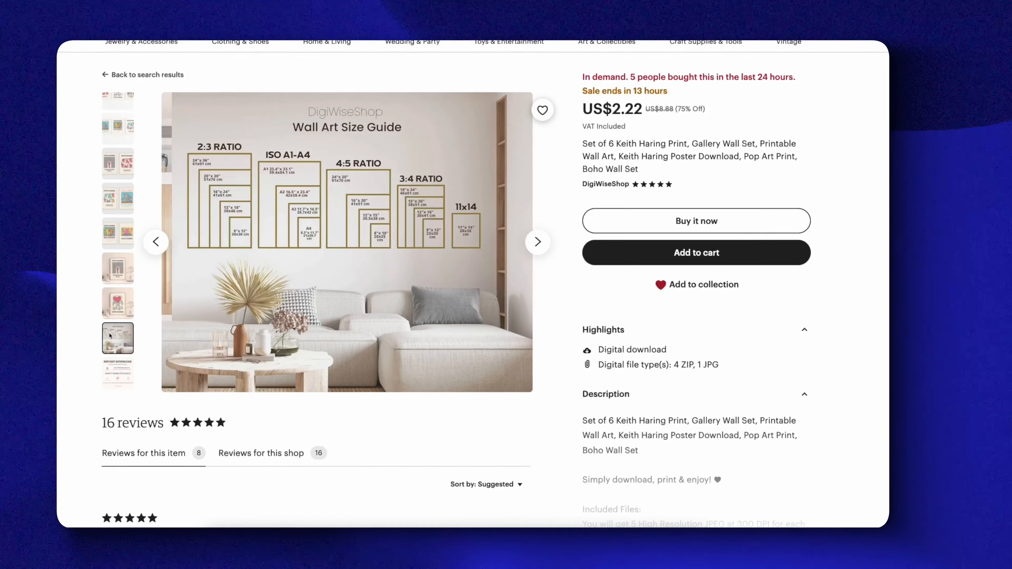
- Look through the Keith Haring 6-print listing's photos to its wall art size guide image
{"action": "left_click", "coordinate": [117, 374]}
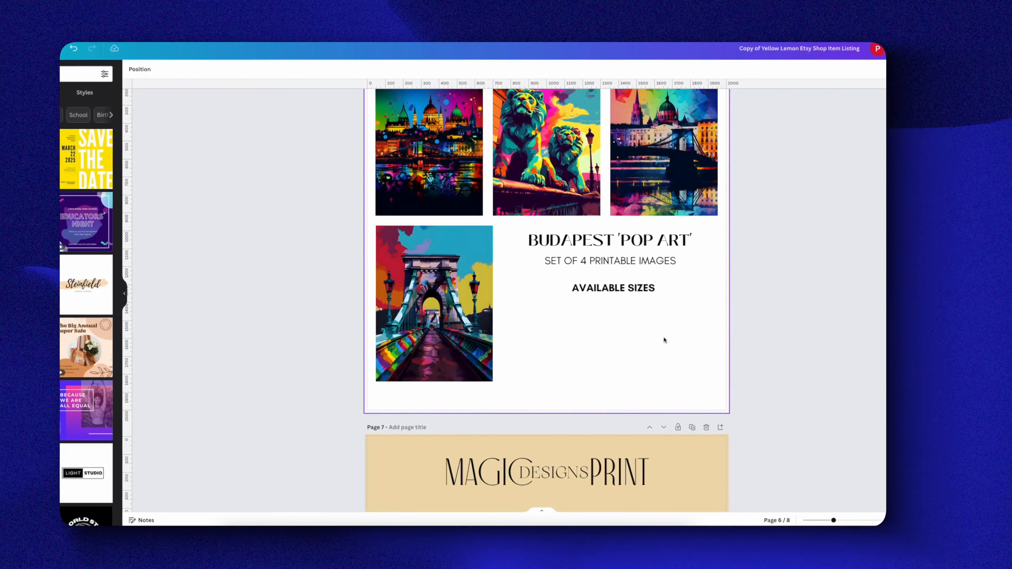
- Bring up the Budapest Pop Art listing image page in the Canva Etsy design
{"action": "left_click", "coordinate": [615, 341]}
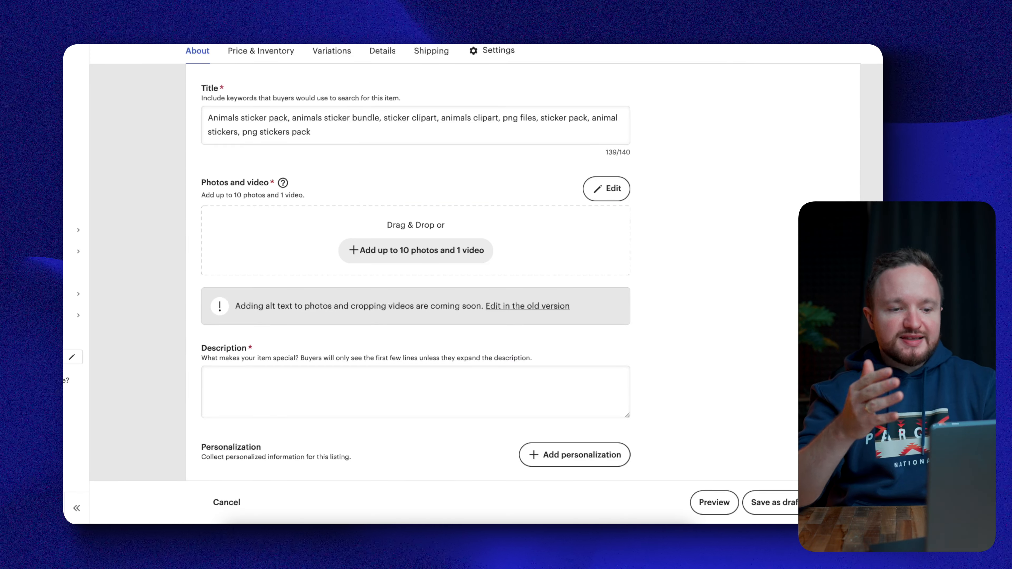
- Review a T-shirt mockup listing's photos, then leave personalization removed from the sticker pack listing
{"action": "scroll", "scroll_direction": "down", "scroll_amount": 3}
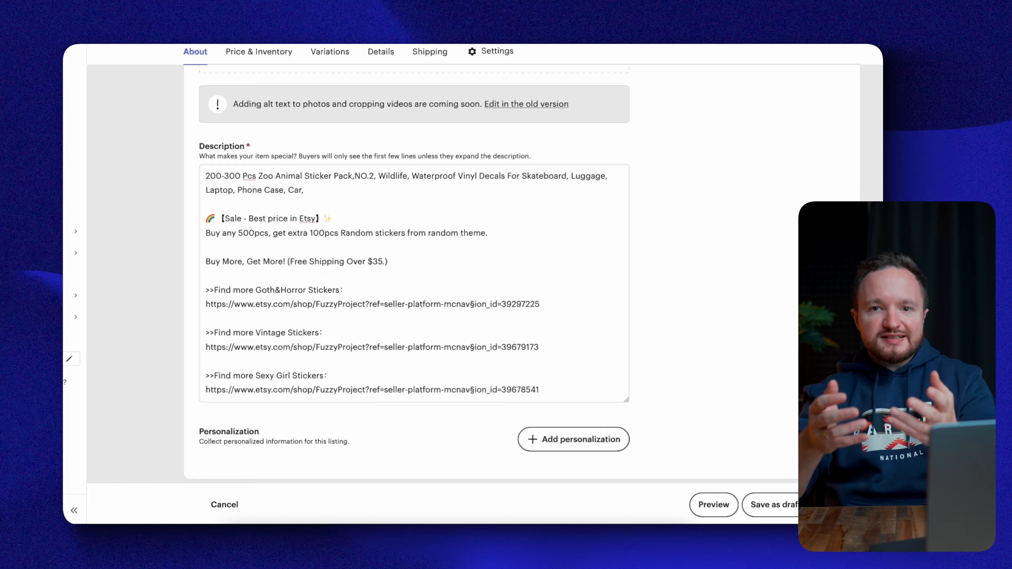
{"action": "scroll", "scroll_direction": "down", "scroll_amount": 3}
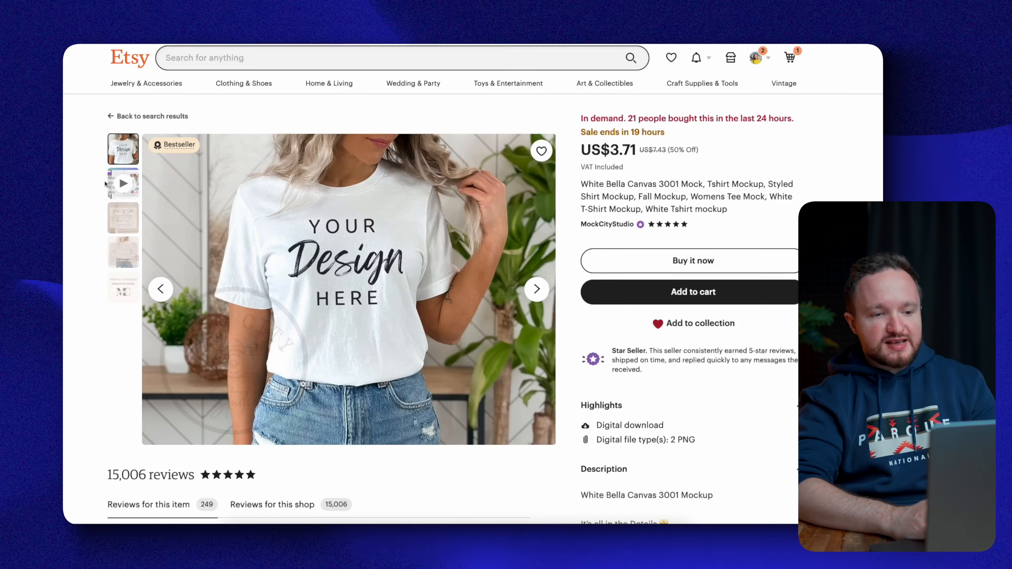
{"action": "left_click", "coordinate": [123, 183]}
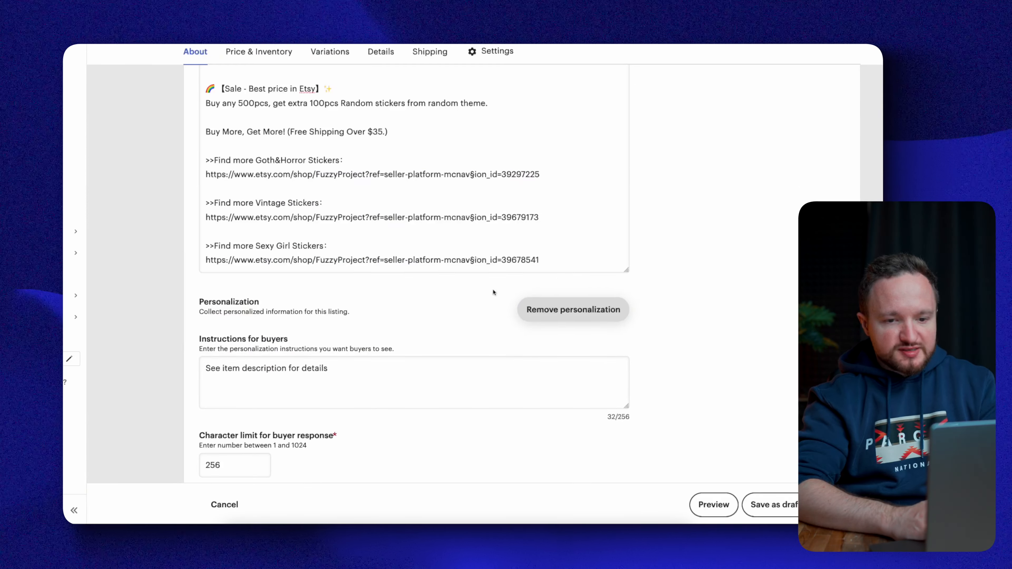
{"action": "left_click", "coordinate": [361, 382]}
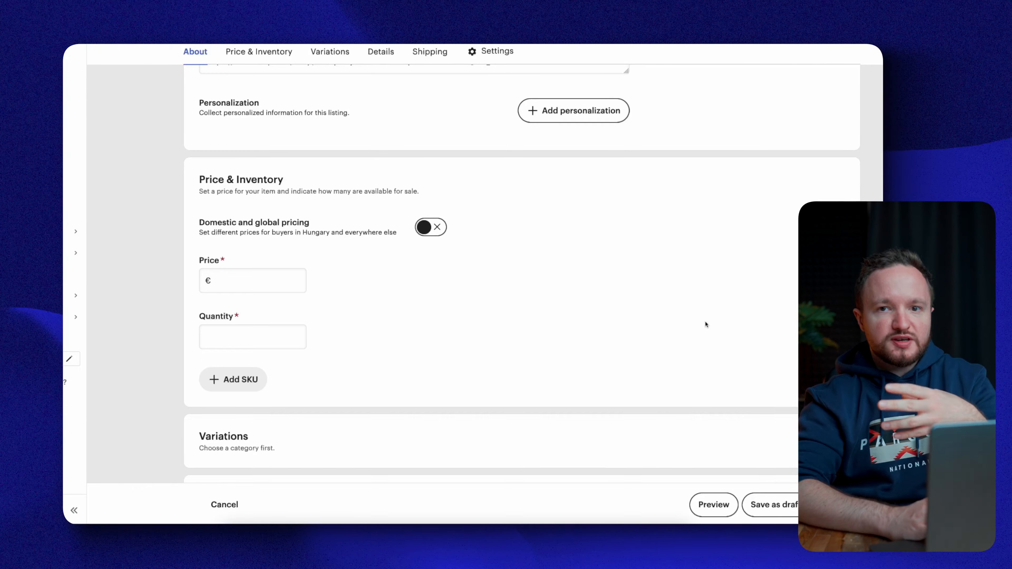
- Enter a quantity of 999 in Price & Inventory and continue toward the Details section
{"action": "type", "text": "999"}
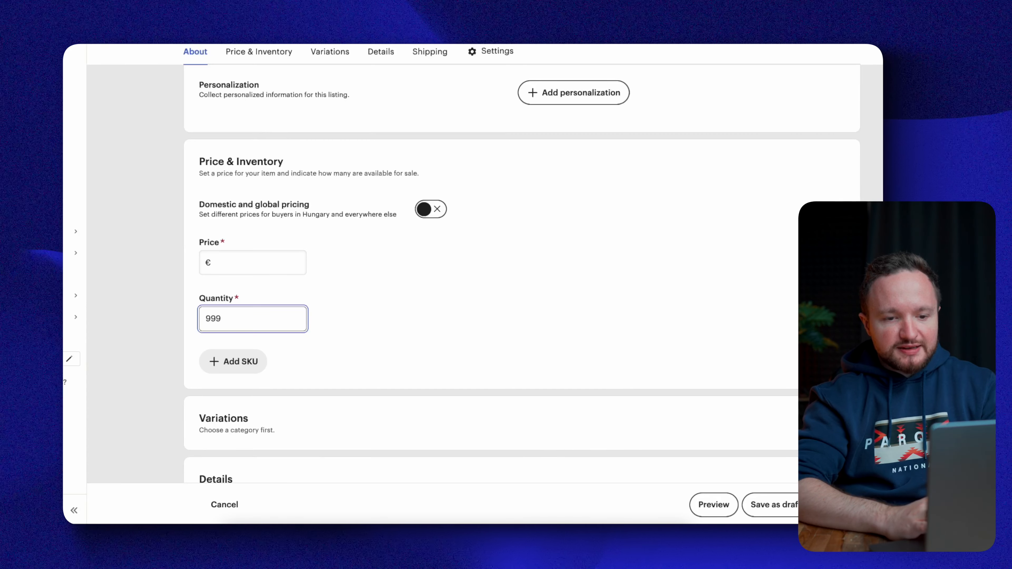
{"action": "mouse_move", "coordinate": [525, 324]}
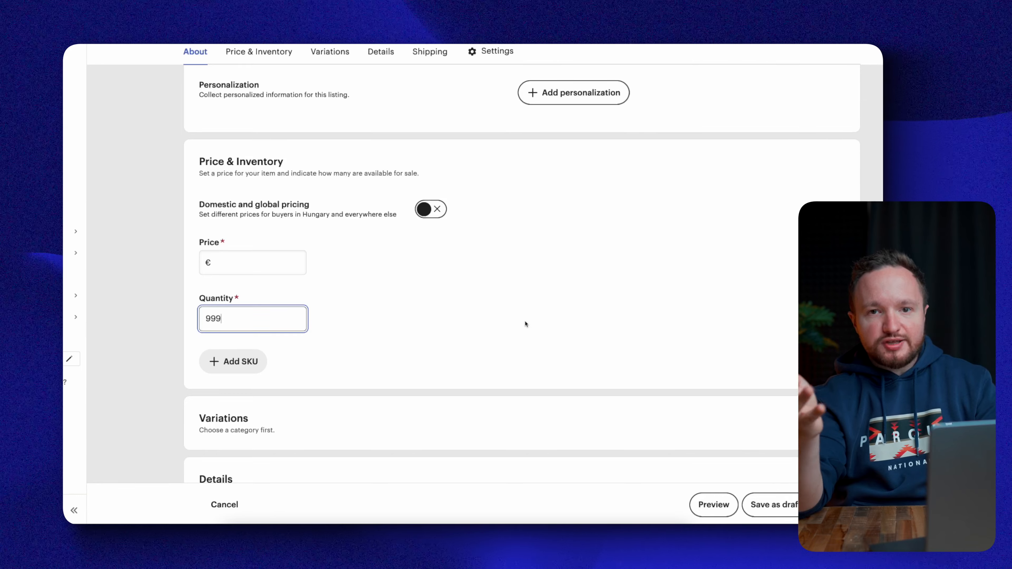
{"action": "scroll", "scroll_direction": "down", "scroll_amount": 3}
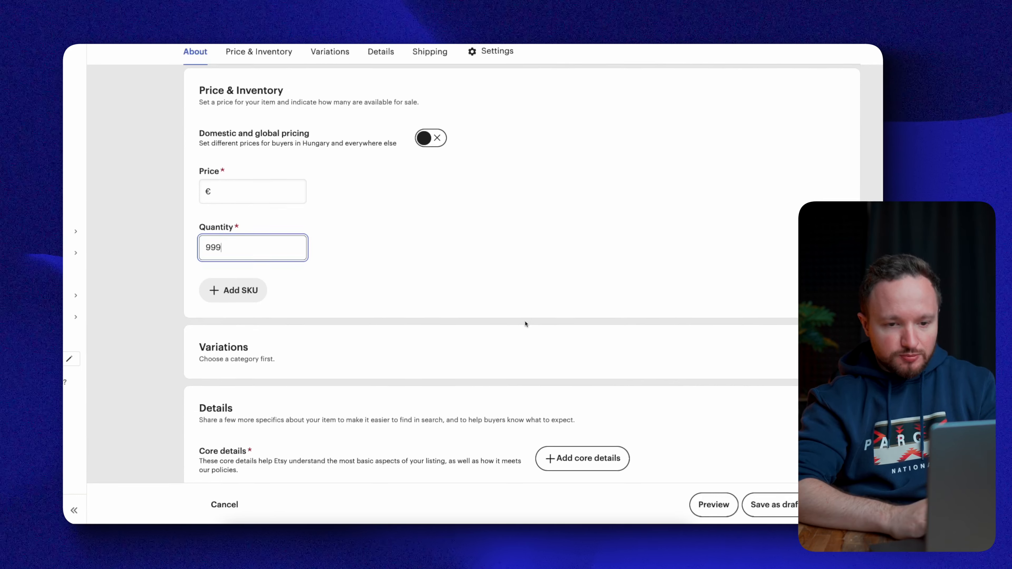
{"action": "scroll", "scroll_direction": "down", "scroll_amount": 3}
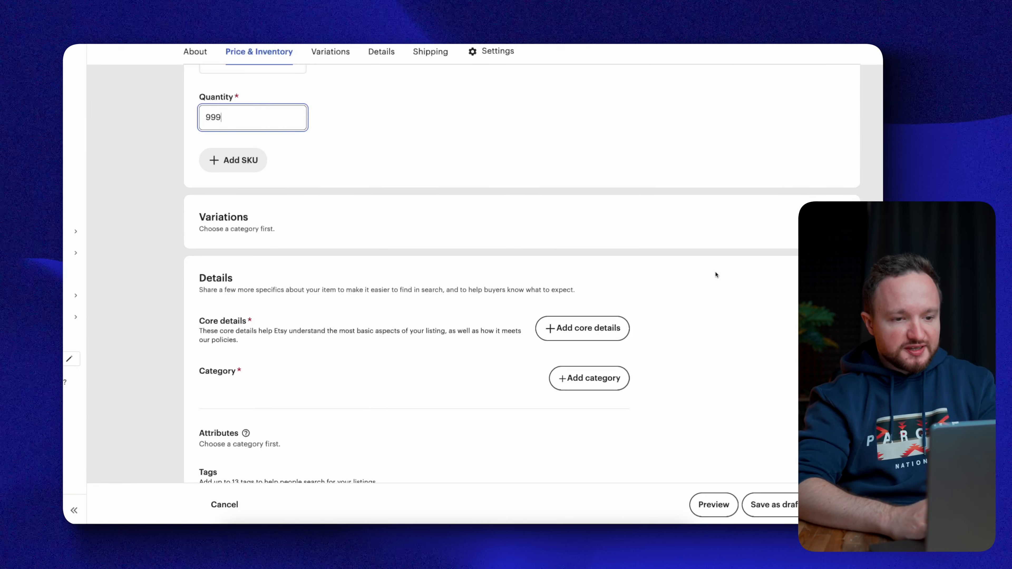
- Set core details to a self-made finished digital product from 2020–2023 and confirm the switch to a digital listing
{"action": "left_click", "coordinate": [581, 328]}
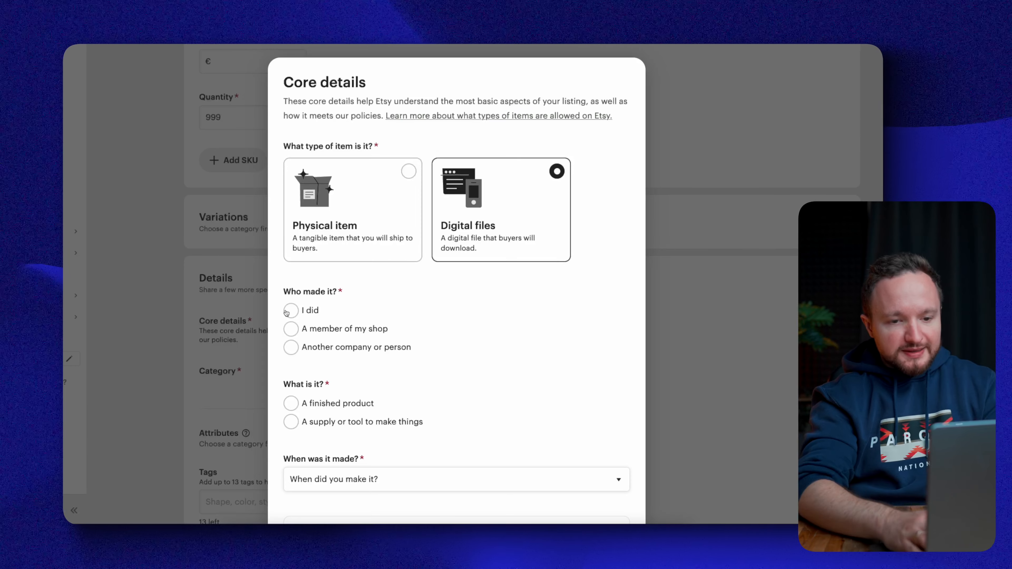
{"action": "left_click", "coordinate": [290, 310]}
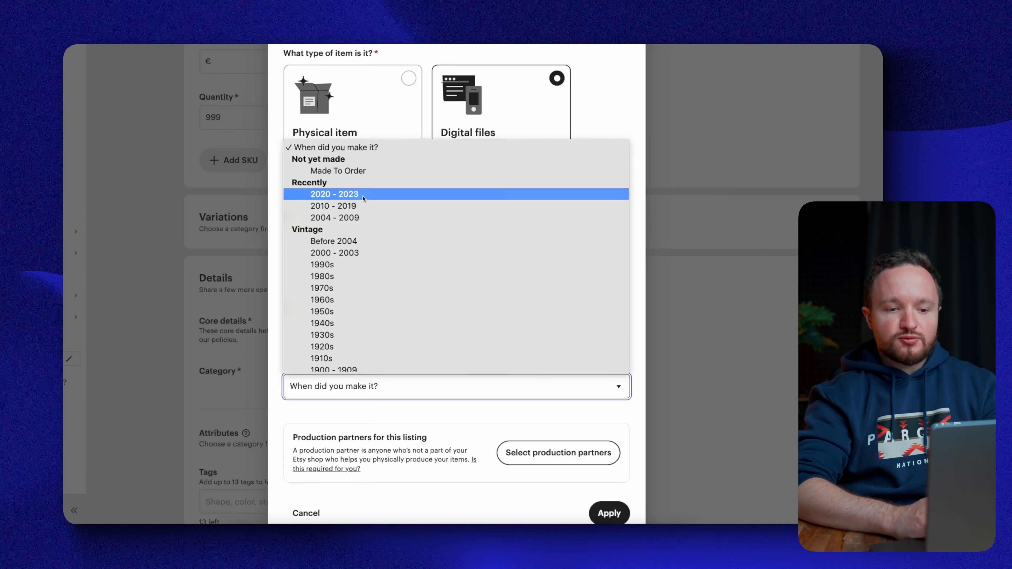
{"action": "left_click", "coordinate": [334, 195]}
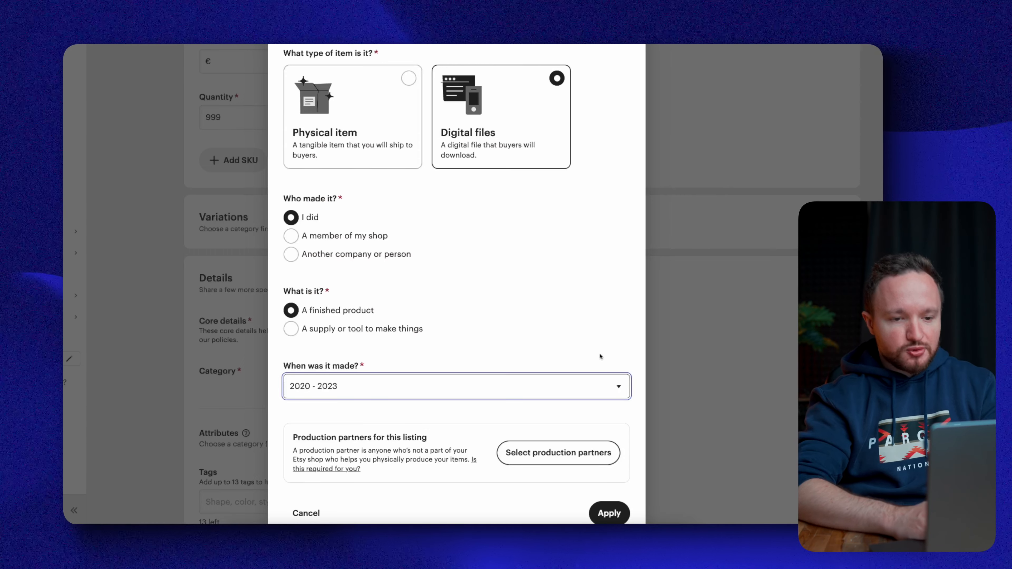
{"action": "left_click", "coordinate": [608, 513]}
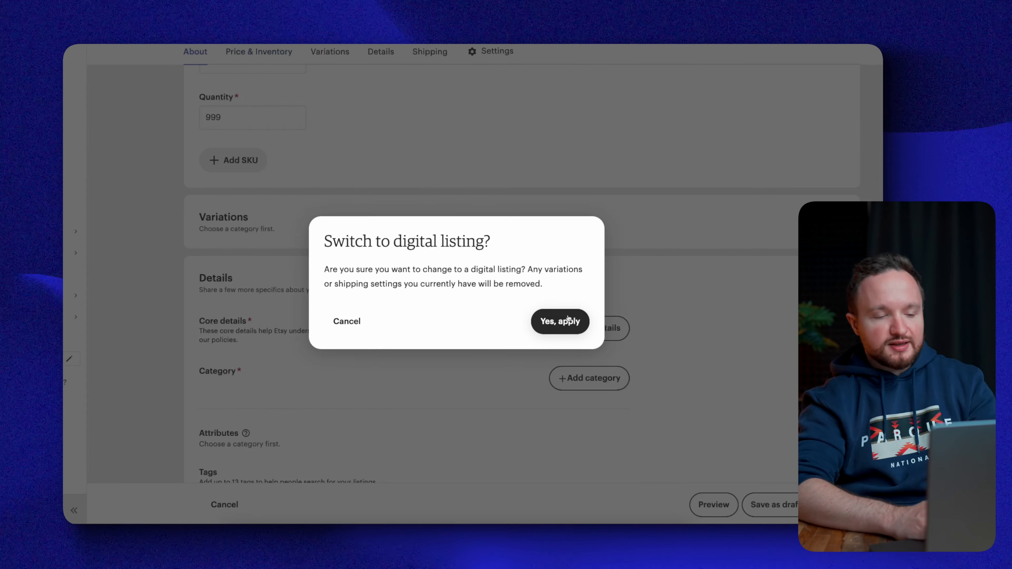
{"action": "left_click", "coordinate": [559, 322]}
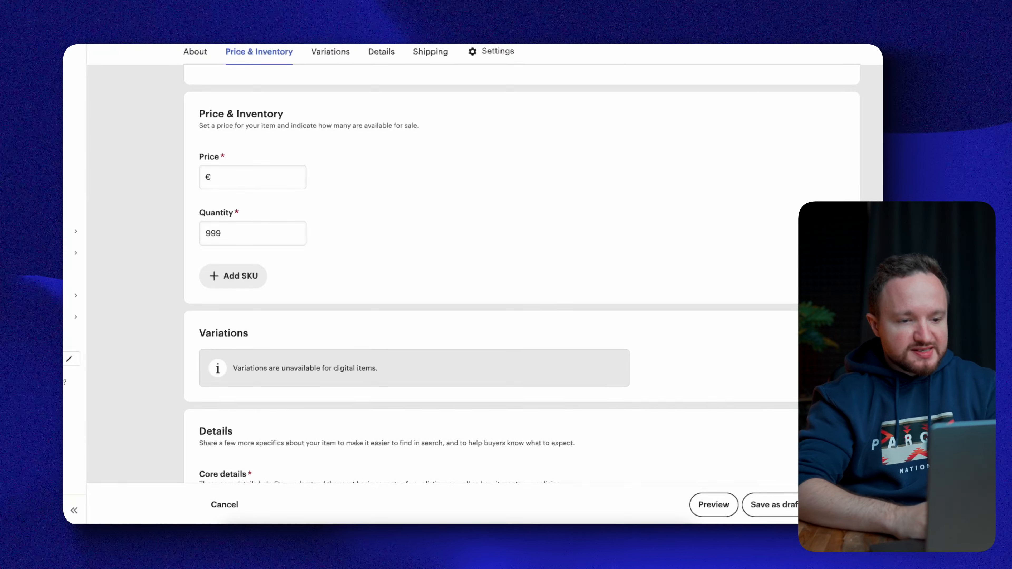
- Search categories for 'digital' and assign a result as the listing's category
{"action": "scroll", "scroll_direction": "down", "scroll_amount": 3}
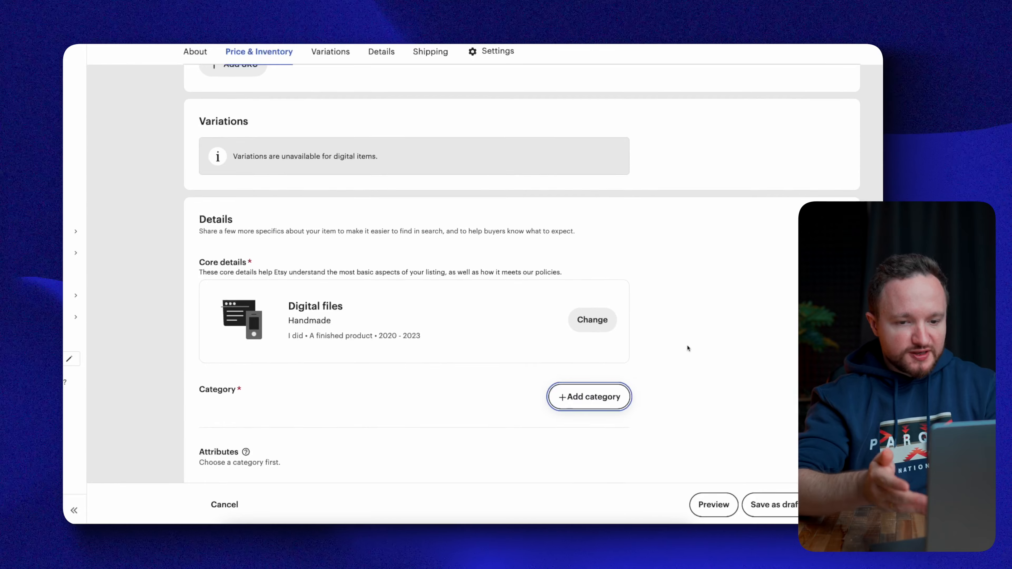
{"action": "left_click", "coordinate": [588, 397]}
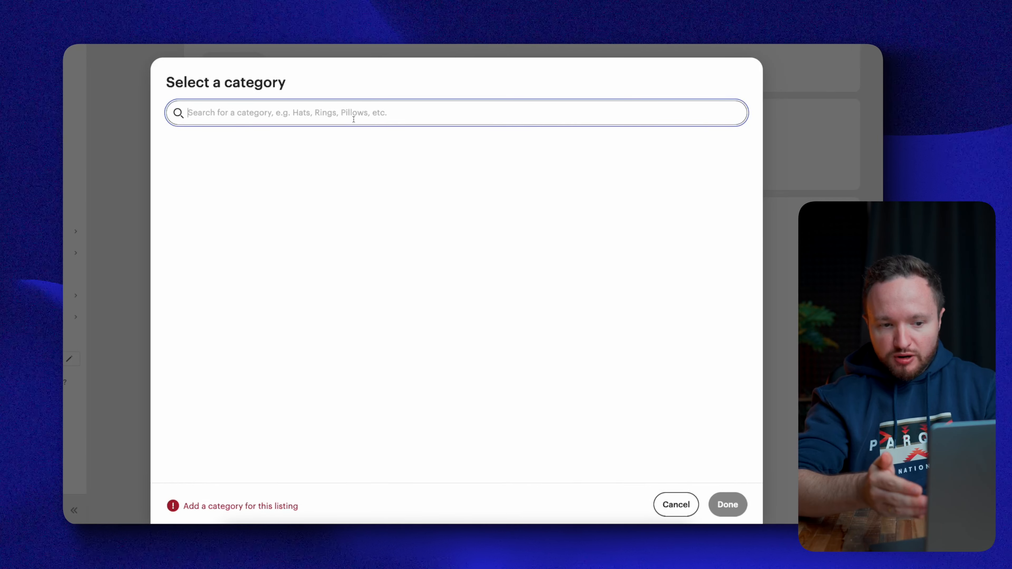
{"action": "type", "text": "digital"}
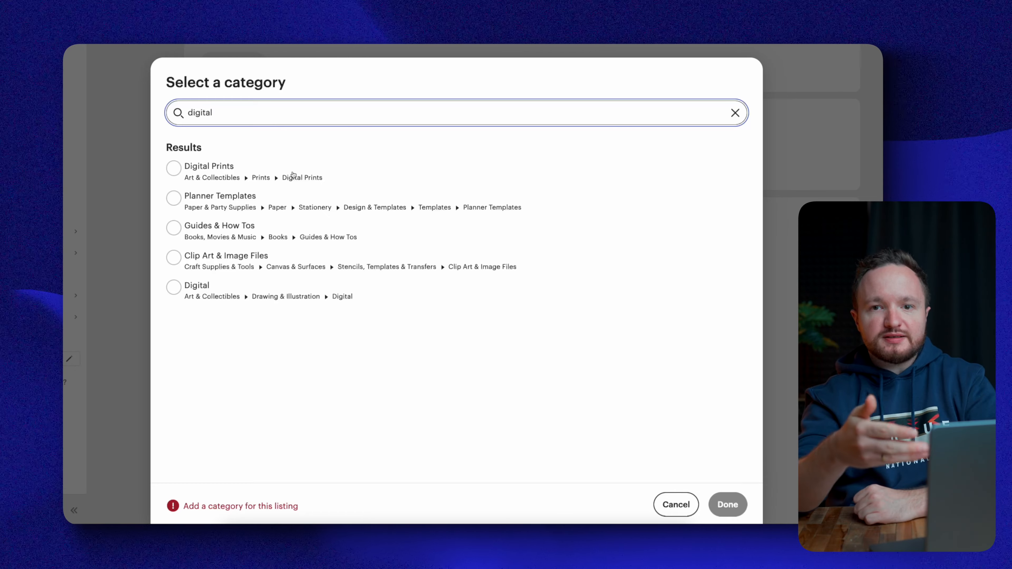
{"action": "left_click", "coordinate": [727, 504]}
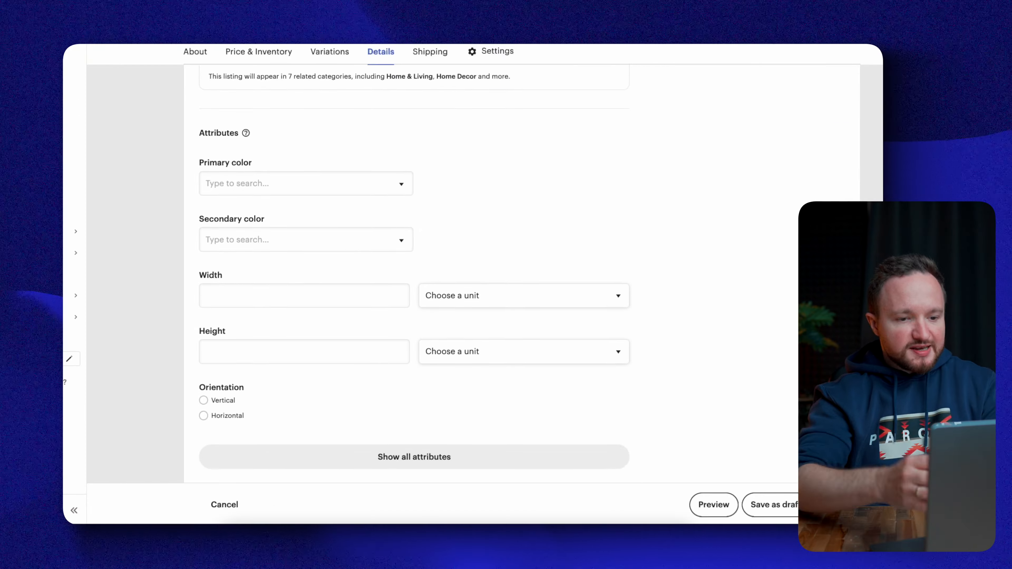
- Scroll an Etsy sticker product page down to its You may also like recommendations
{"action": "scroll", "scroll_direction": "down", "scroll_amount": 3}
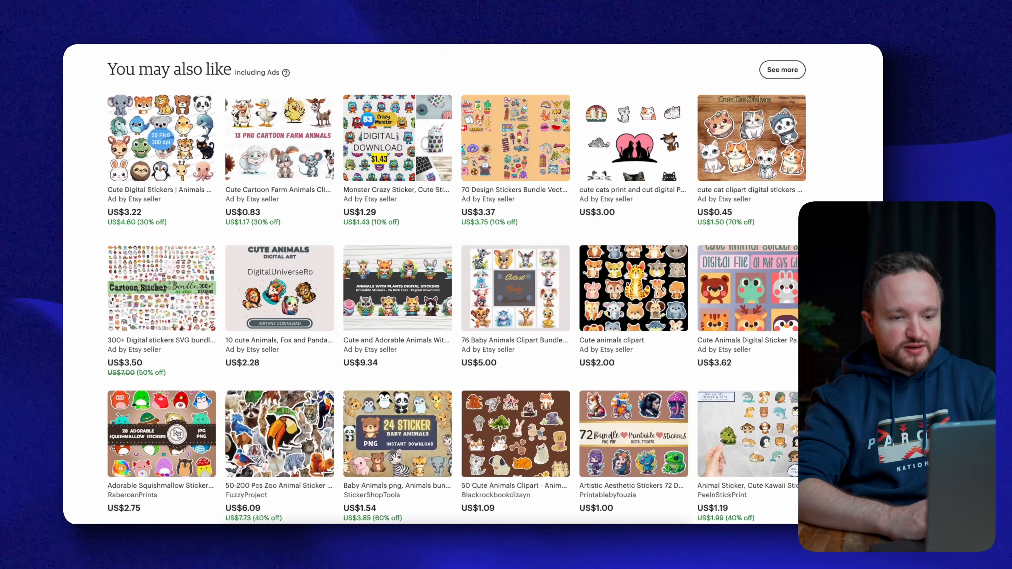
{"action": "scroll", "scroll_direction": "down", "scroll_amount": 3}
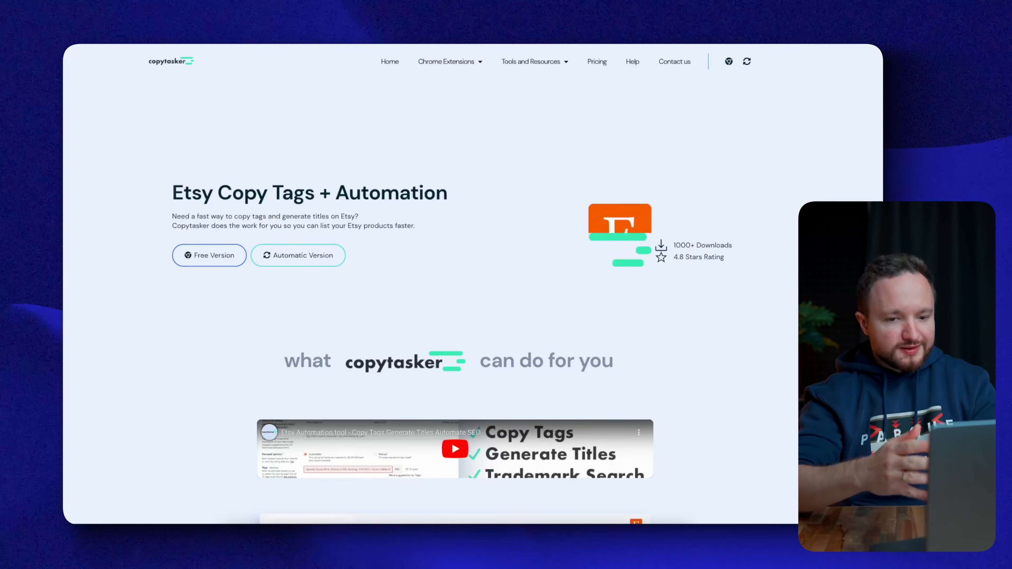
- Scroll through the Copytasker homepage to the Etsy Copy Tags + Automation tool
{"action": "scroll", "scroll_direction": "down", "scroll_amount": 3}
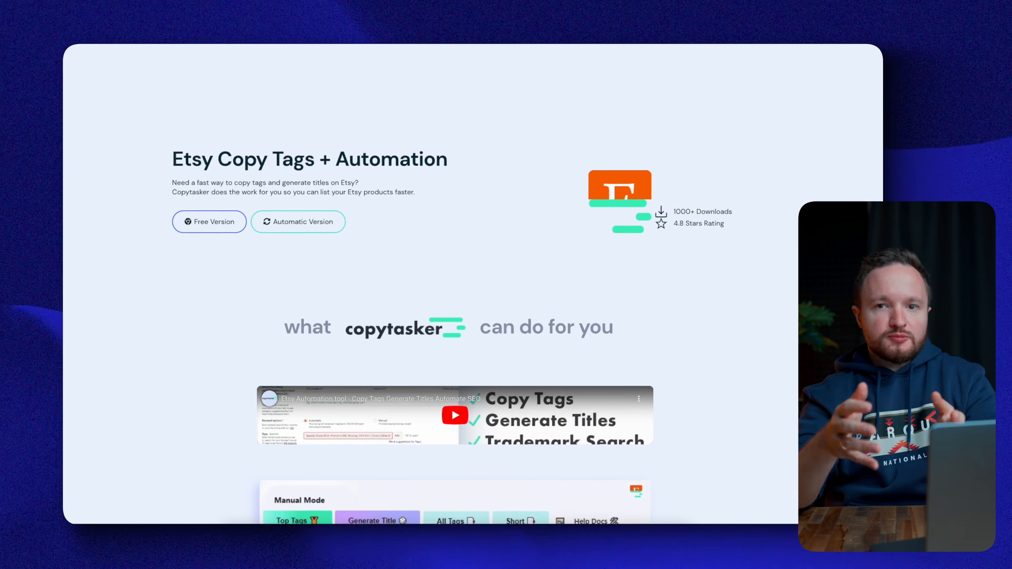
{"action": "scroll", "scroll_direction": "down", "scroll_amount": 3}
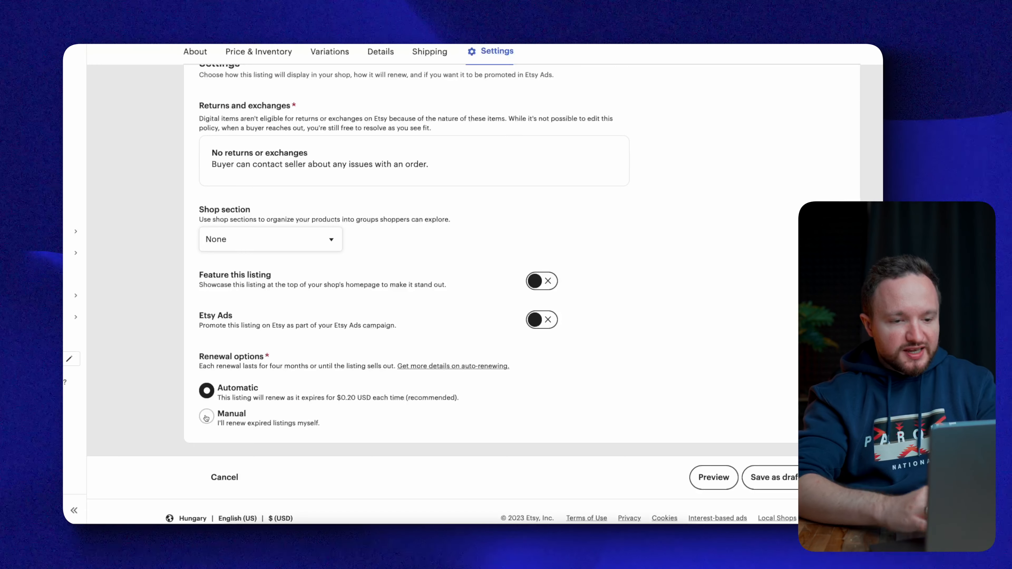
- Try Manual renewal, then set the listing back to Automatic renewal
{"action": "left_click", "coordinate": [206, 416]}
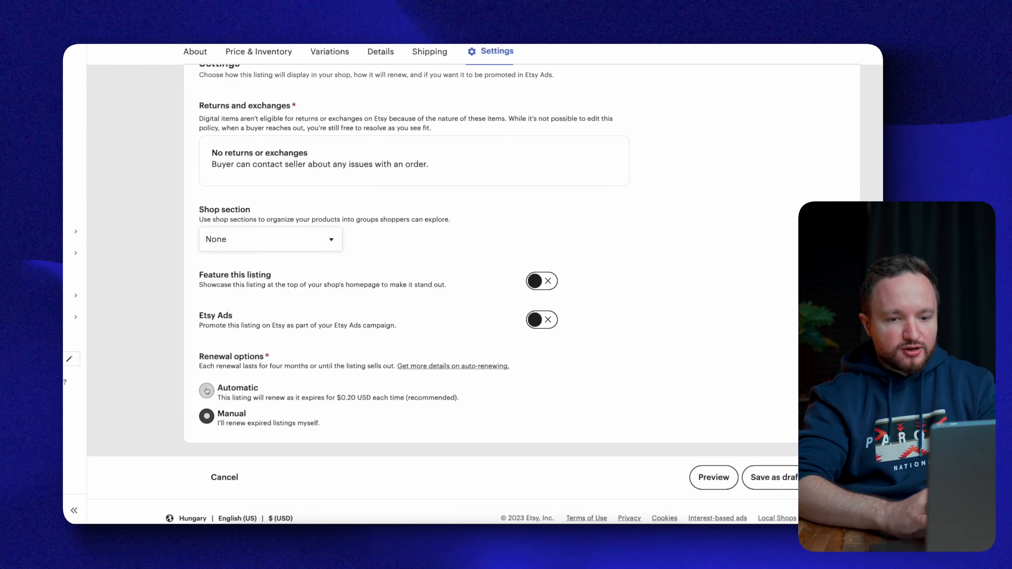
{"action": "left_click", "coordinate": [206, 391]}
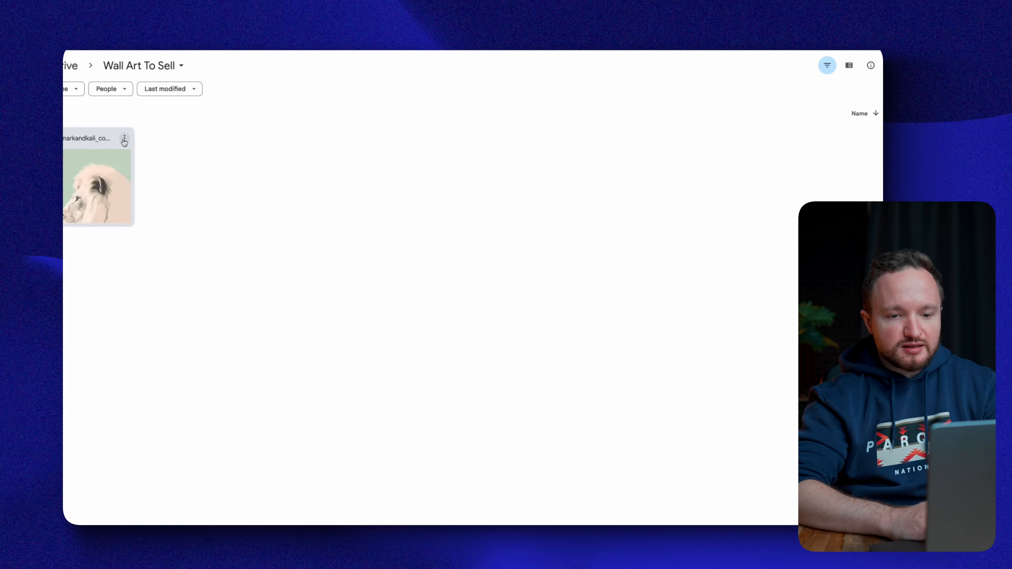
- Select the lion poster file, share it, and expand the General access choices
{"action": "left_click", "coordinate": [97, 187]}
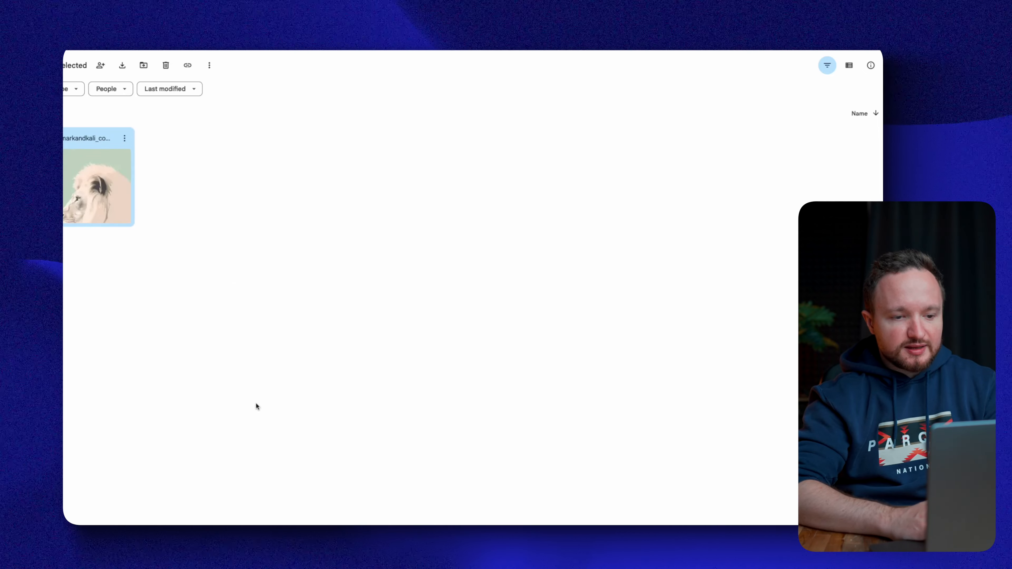
{"action": "left_click", "coordinate": [100, 64]}
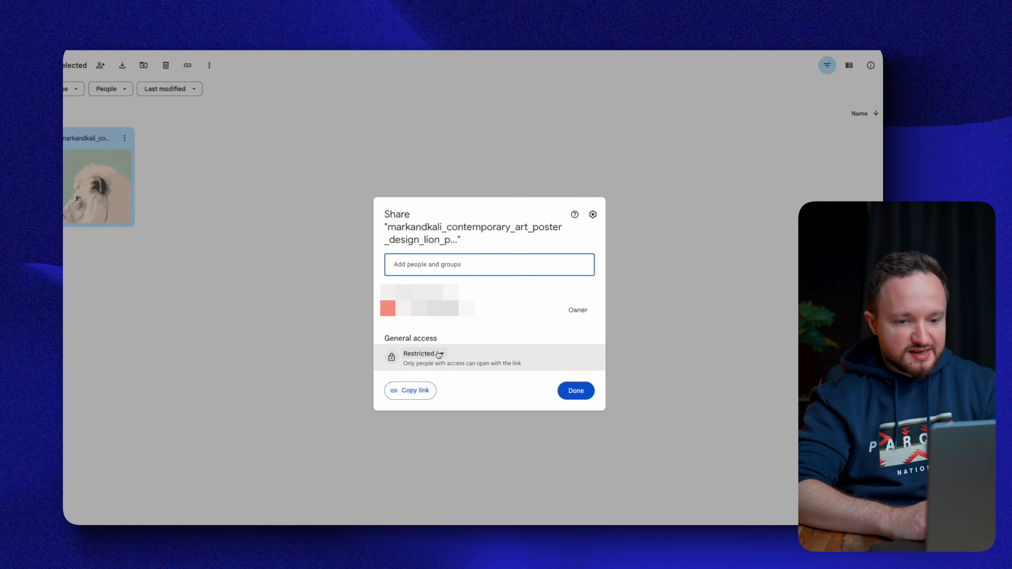
{"action": "left_click", "coordinate": [423, 353]}
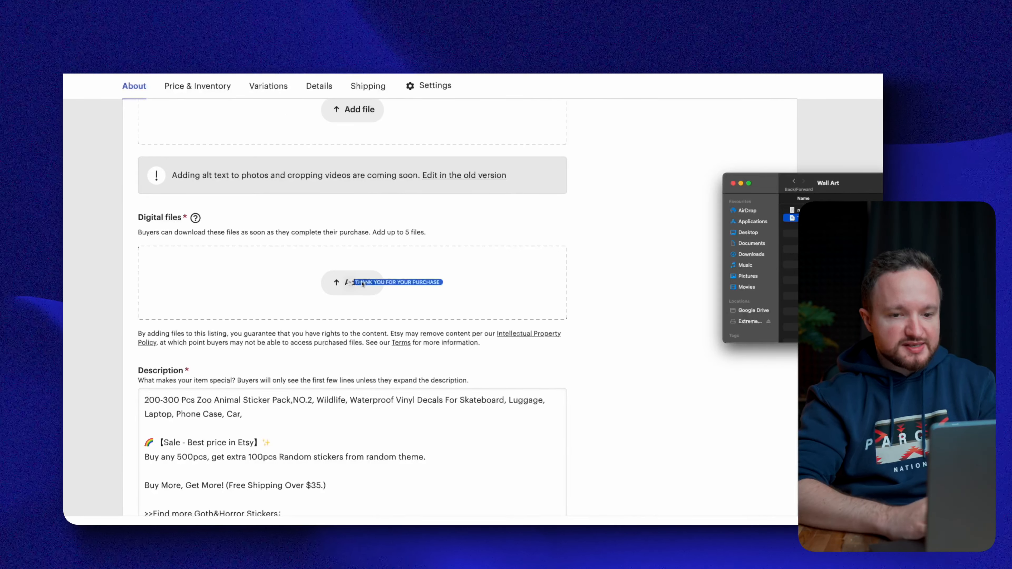
- Scroll down the listing form from Digital files to the Settings section
{"action": "scroll", "scroll_direction": "down", "scroll_amount": 3}
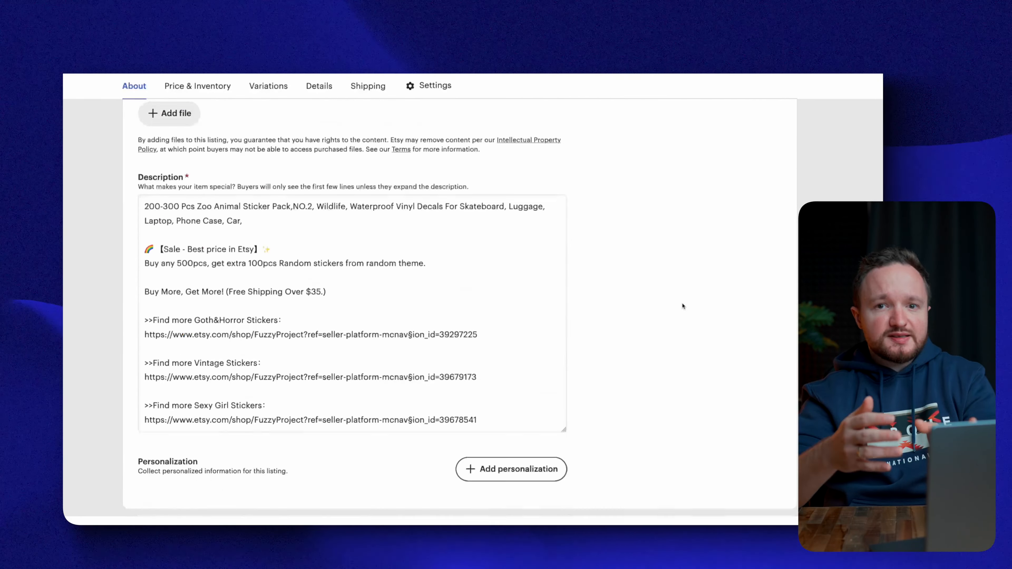
{"action": "scroll", "scroll_direction": "down", "scroll_amount": 3}
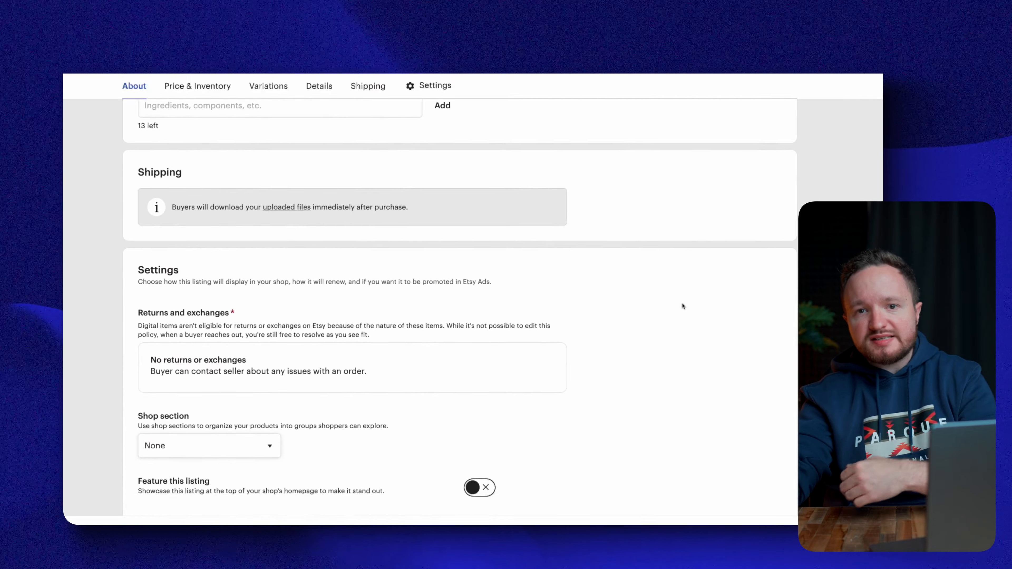
{"action": "scroll", "scroll_direction": "down", "scroll_amount": 3}
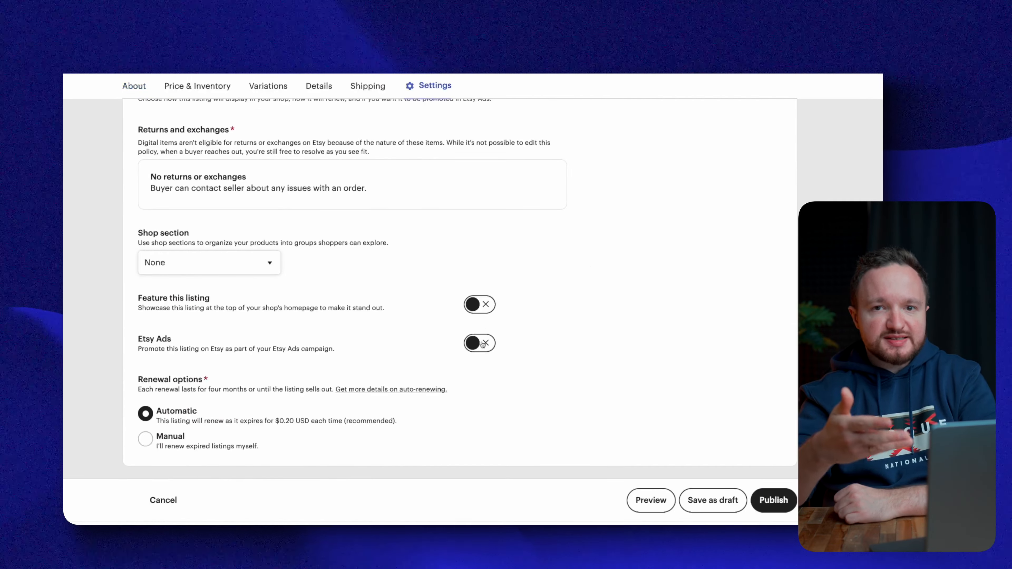